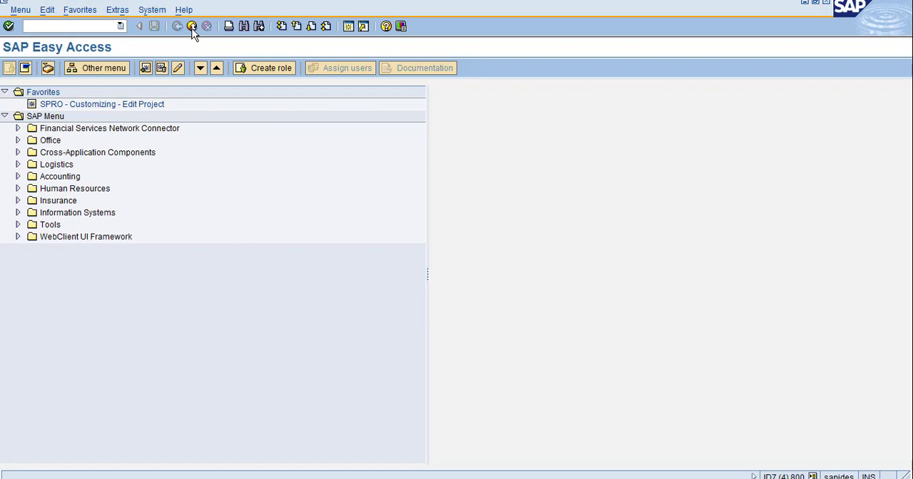
Run transaction FGRP to reach the Report Painter area menu
text(fgrp)
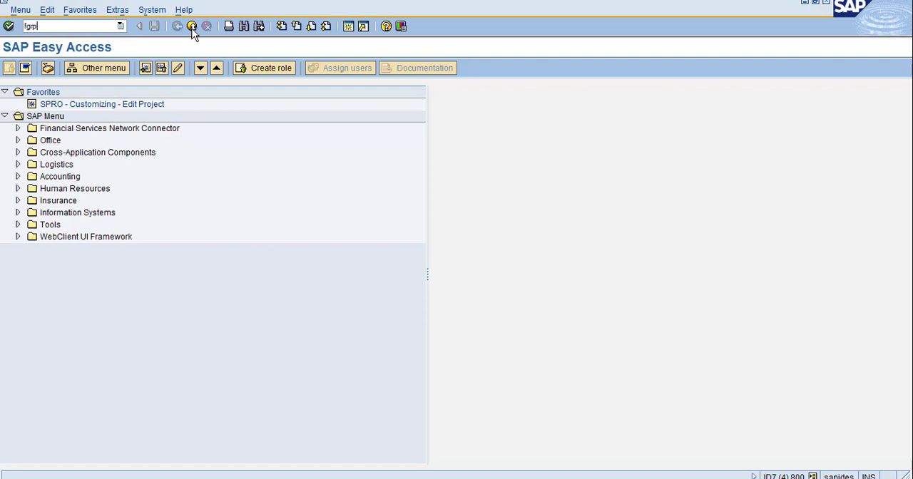
click(191, 26)
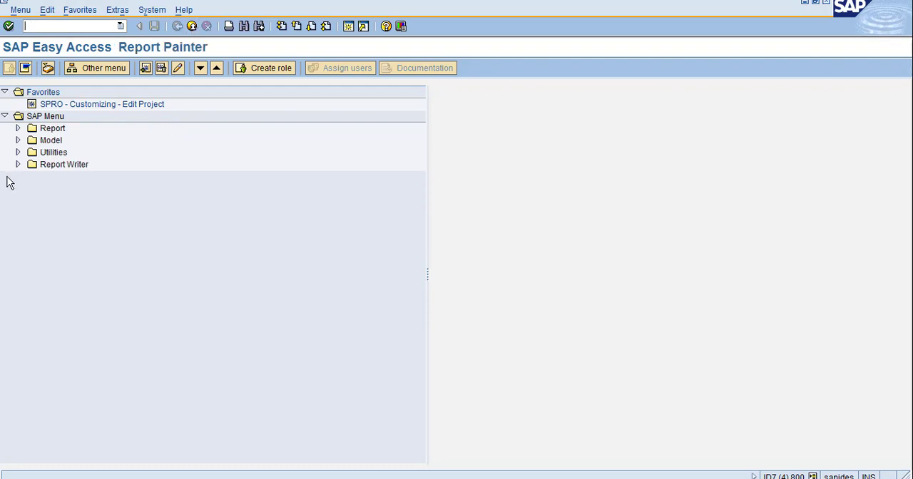
mouse_move(10, 52)
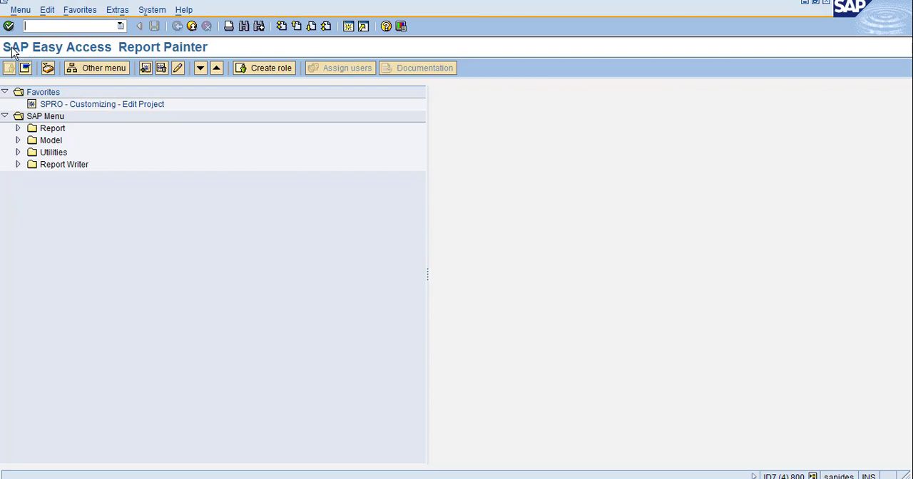
mouse_move(28, 49)
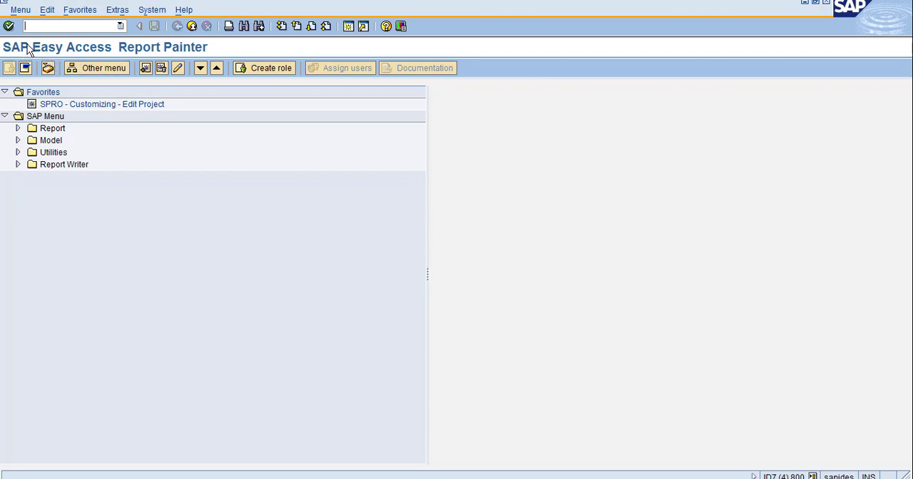
mouse_move(197, 54)
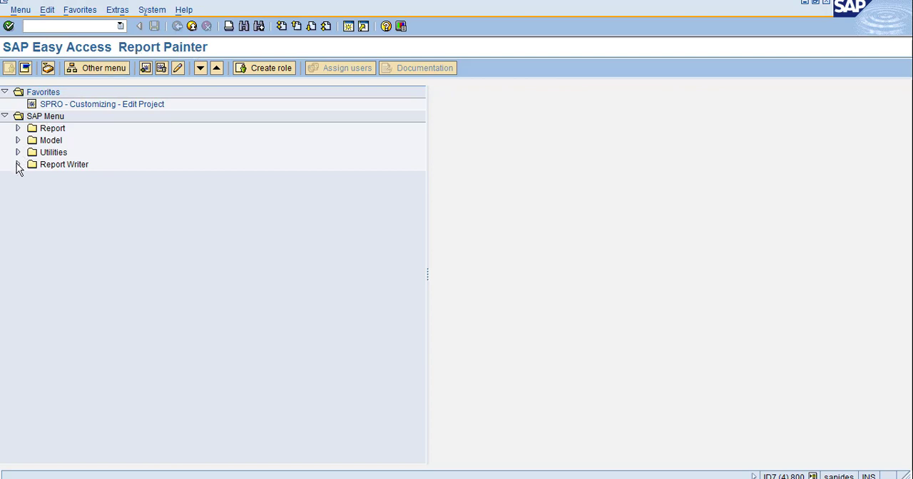
Navigate Report Writer > Library and start GR23 Display Library
click(18, 164)
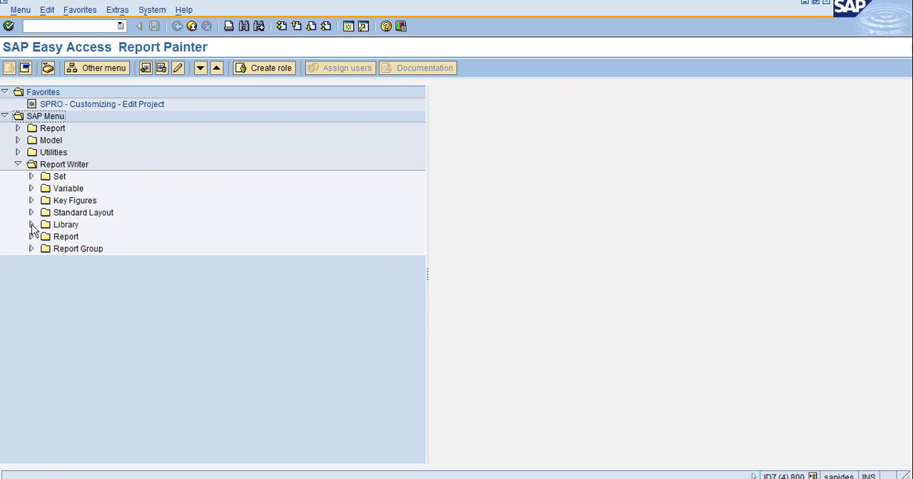
click(32, 224)
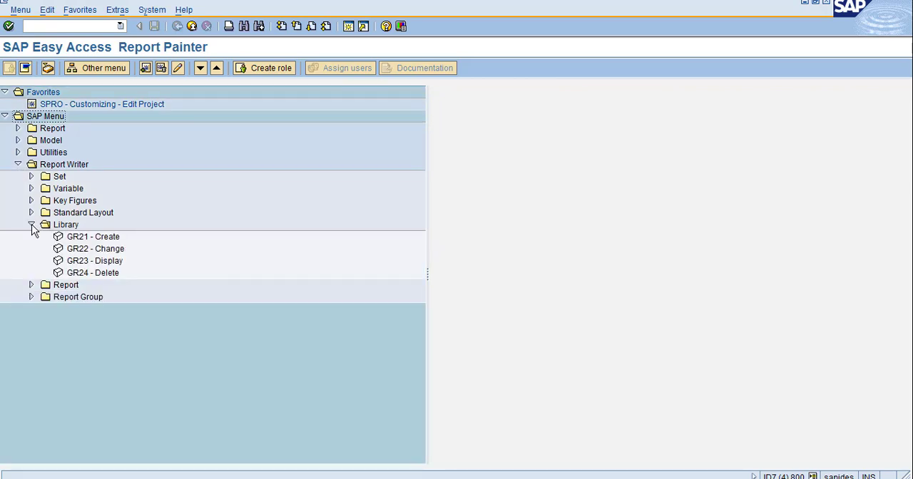
mouse_move(89, 243)
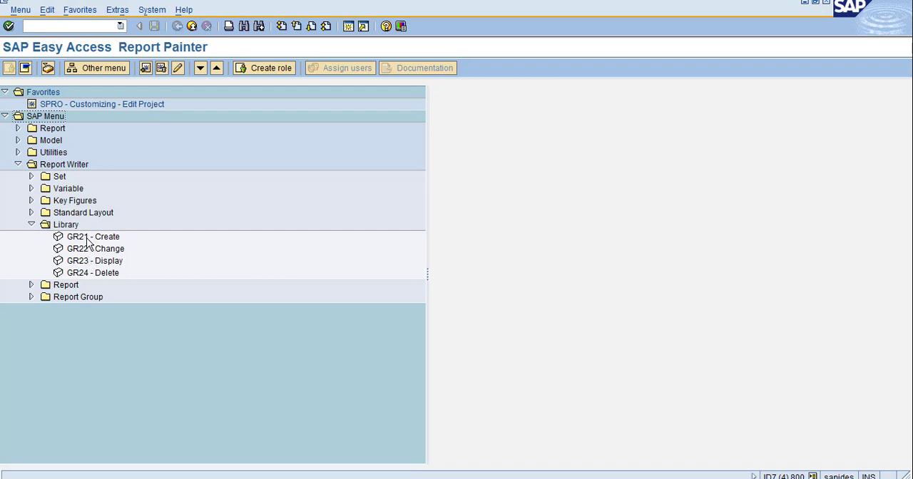
click(92, 236)
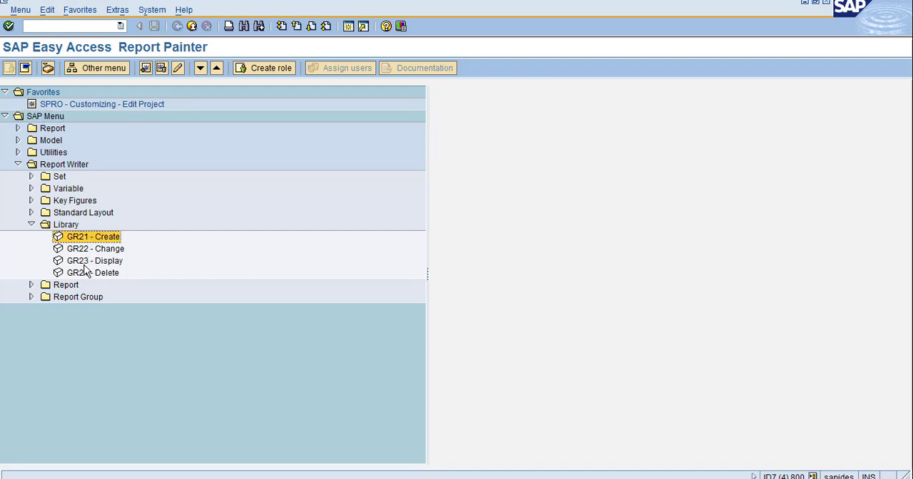
click(93, 260)
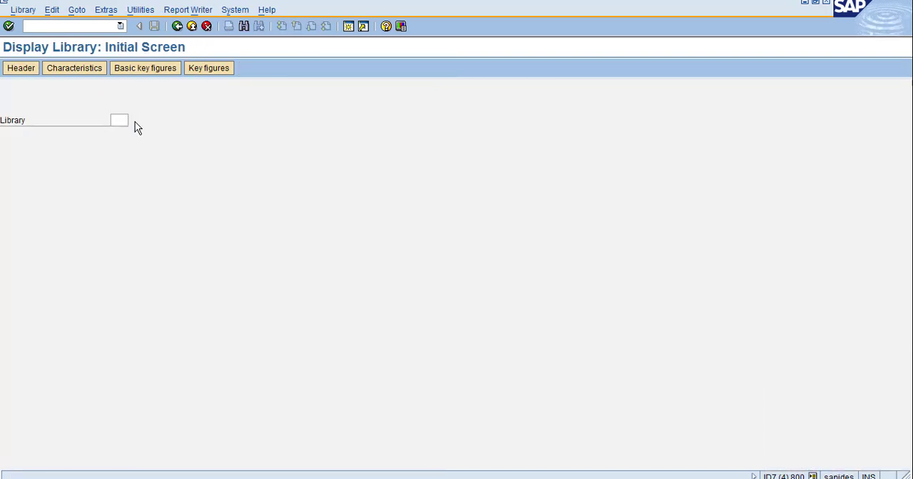
Call the Library value help and reveal its restriction fields
click(234, 9)
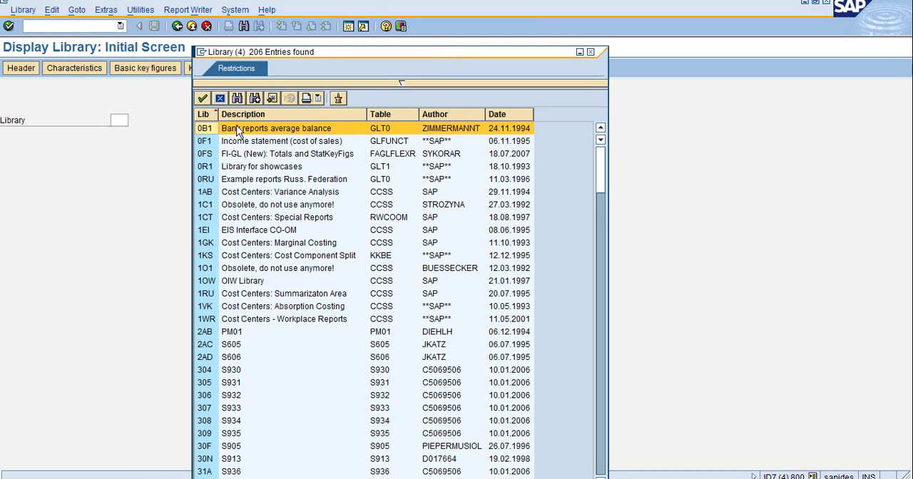
mouse_move(403, 87)
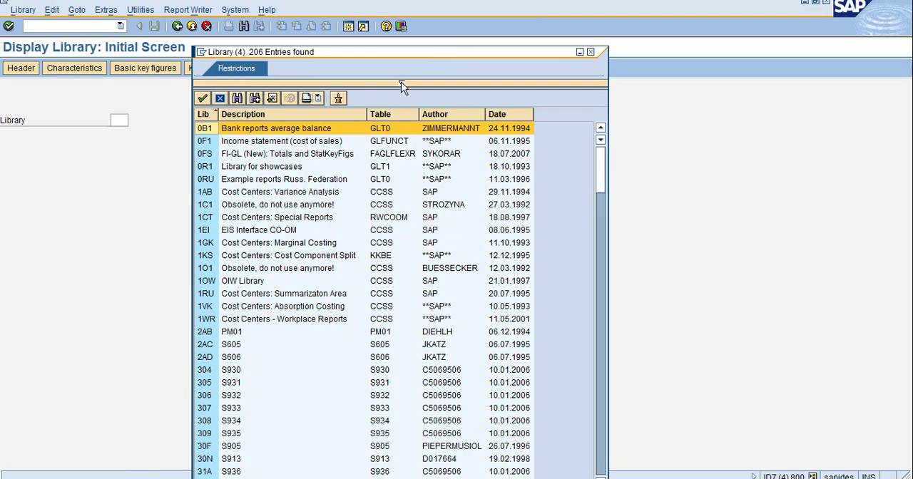
click(235, 68)
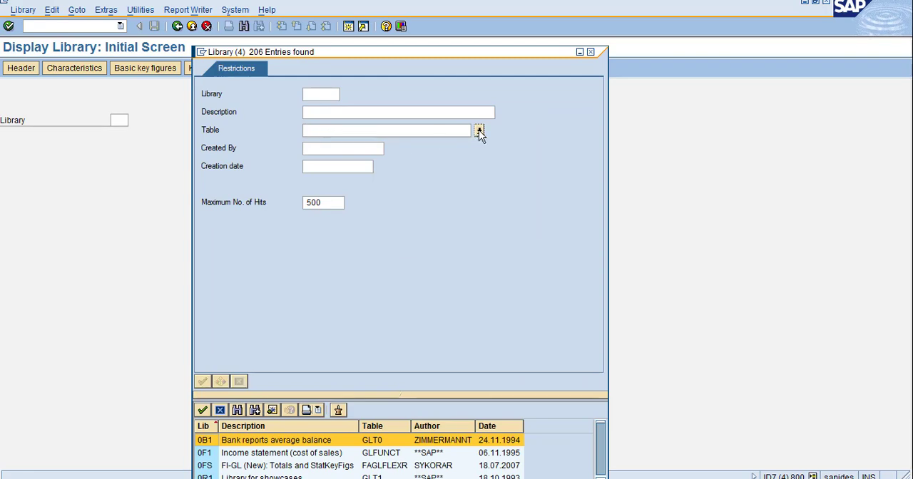
Choose table CCSS from the table value help as the search restriction
click(479, 130)
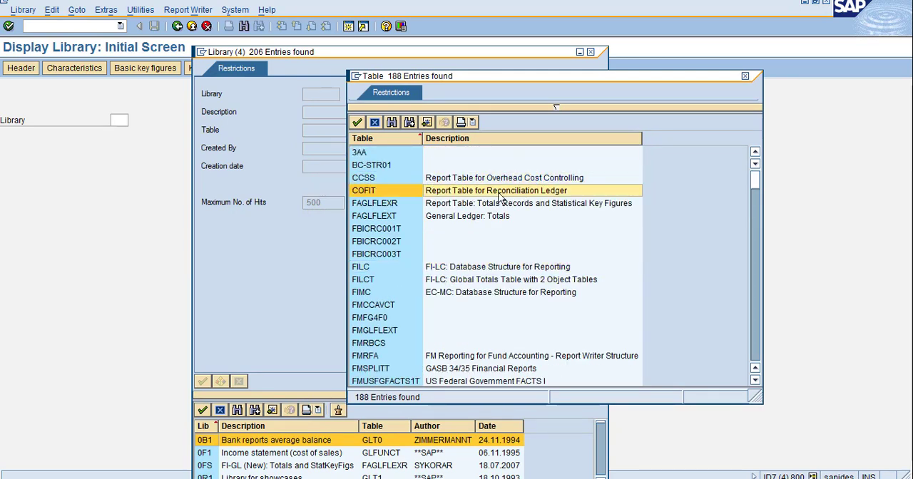
mouse_move(374, 295)
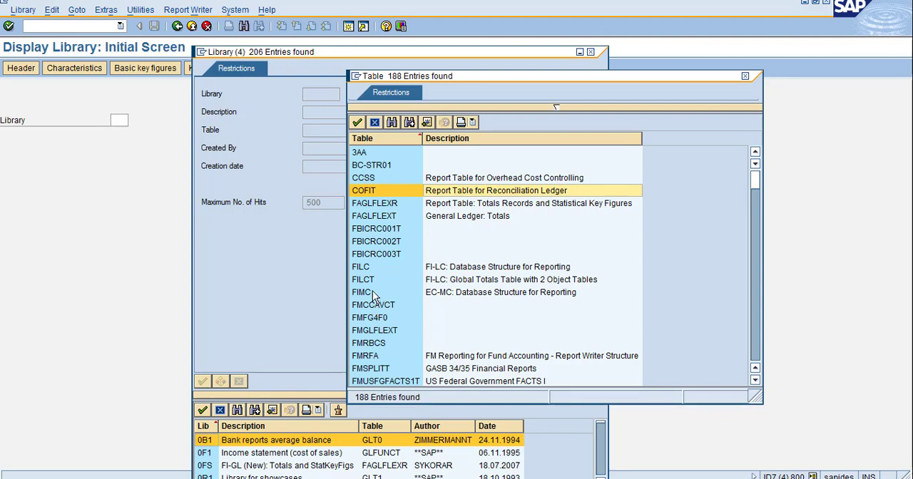
click(361, 266)
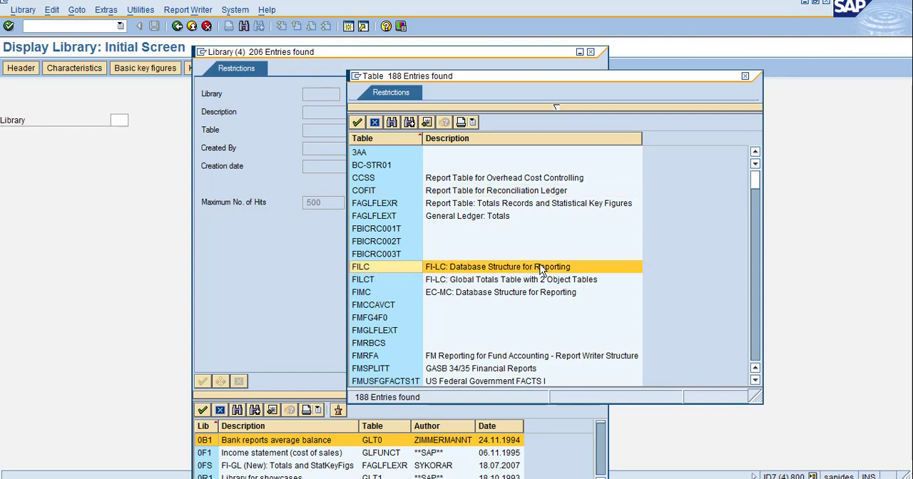
mouse_move(491, 286)
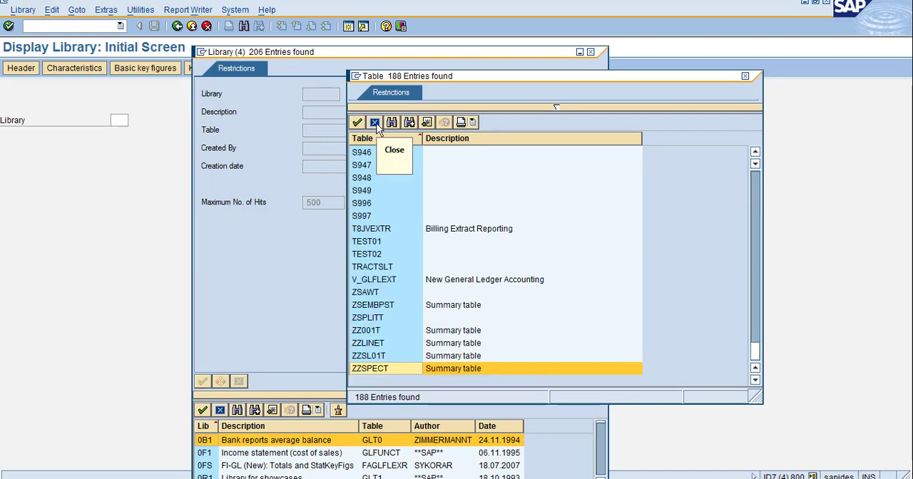
mouse_move(750, 149)
text(CCSS)
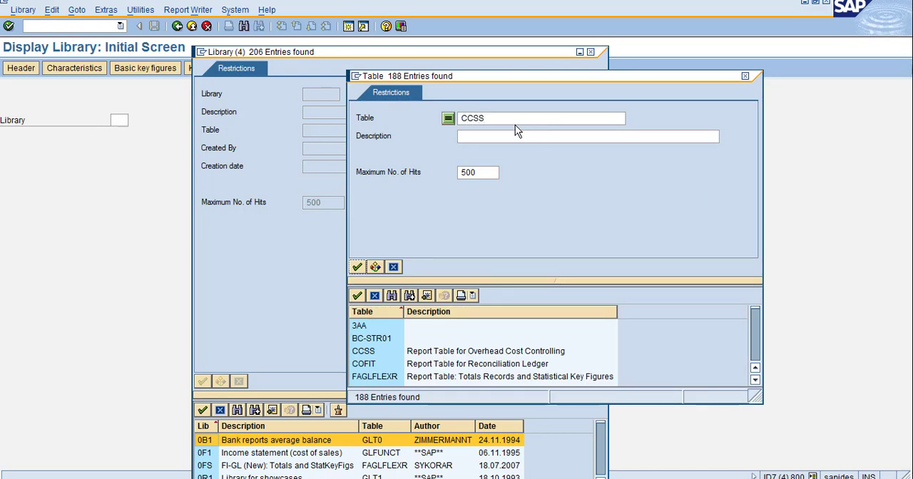
click(356, 266)
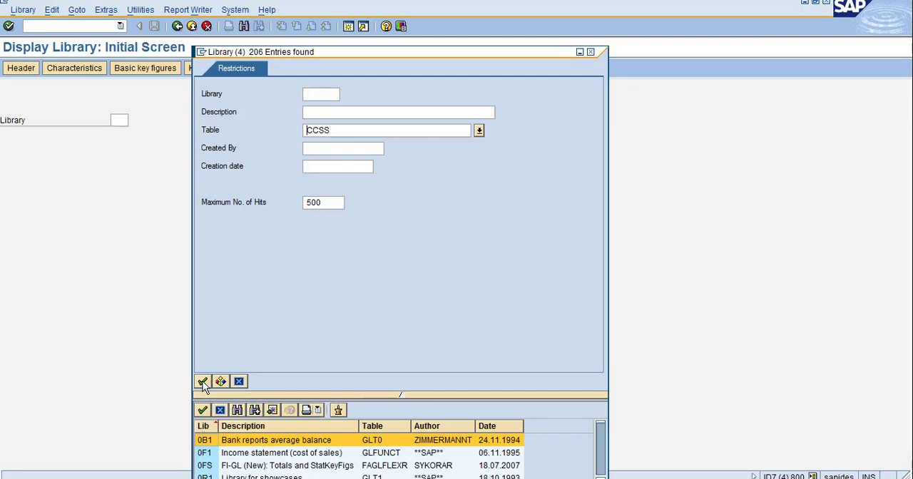
List the 22 CCSS libraries, highlight 6O1 Internal Orders and reach the System menu
click(202, 382)
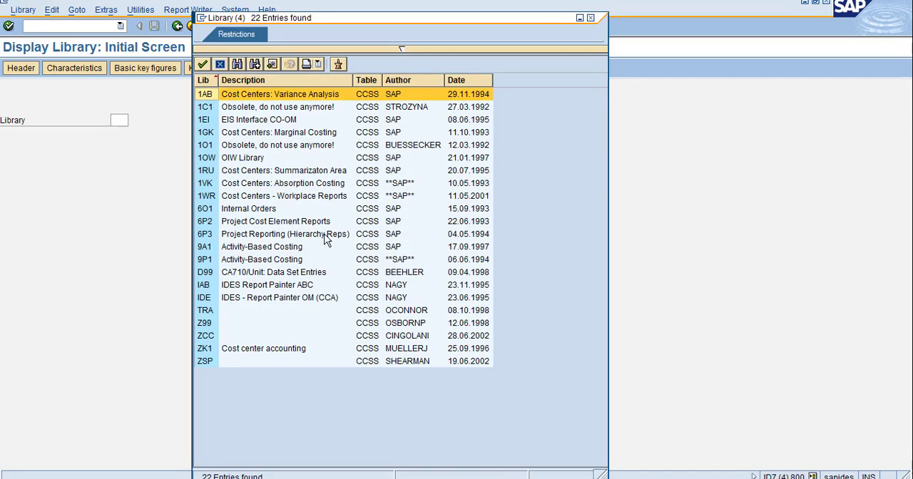
mouse_move(239, 182)
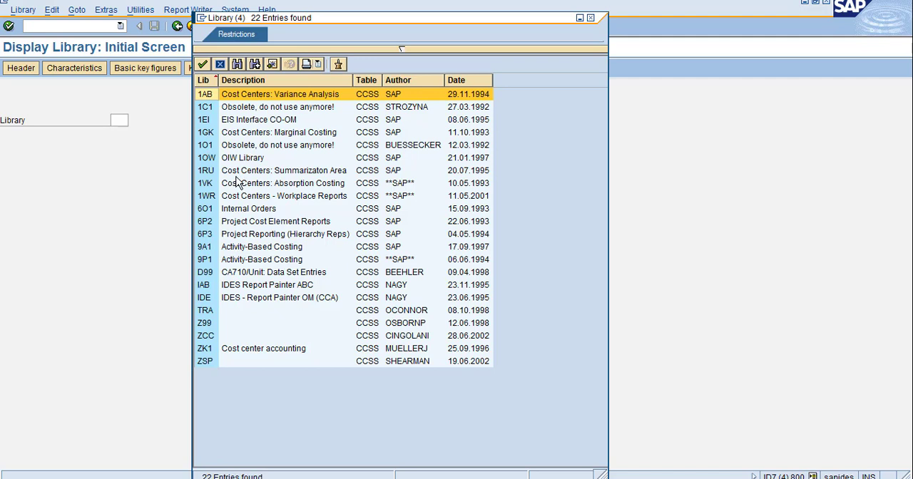
mouse_move(255, 295)
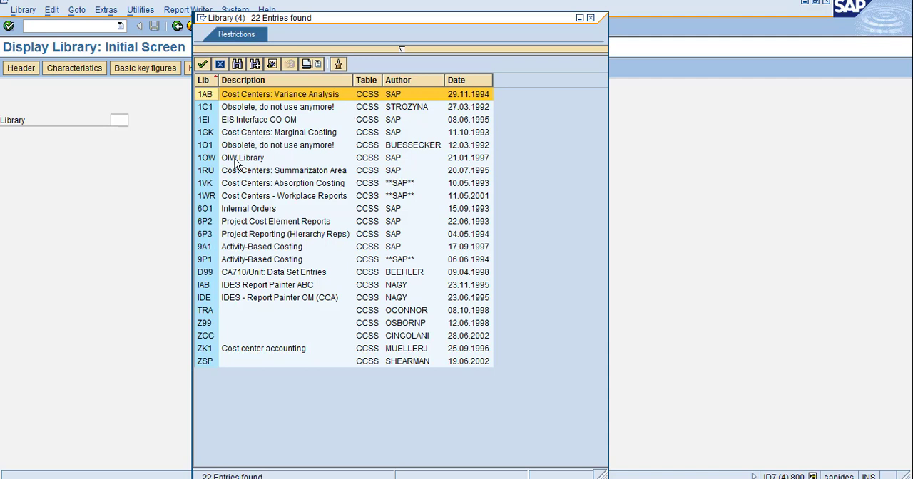
mouse_move(239, 134)
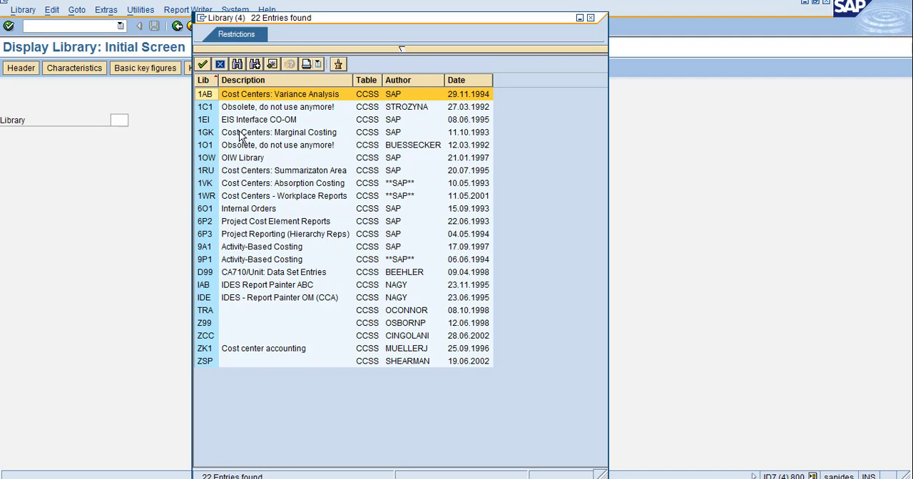
click(279, 132)
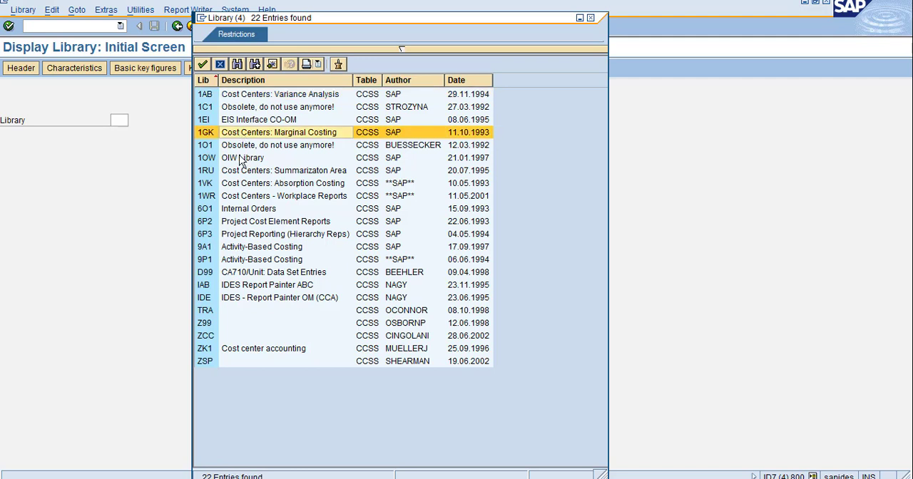
click(283, 182)
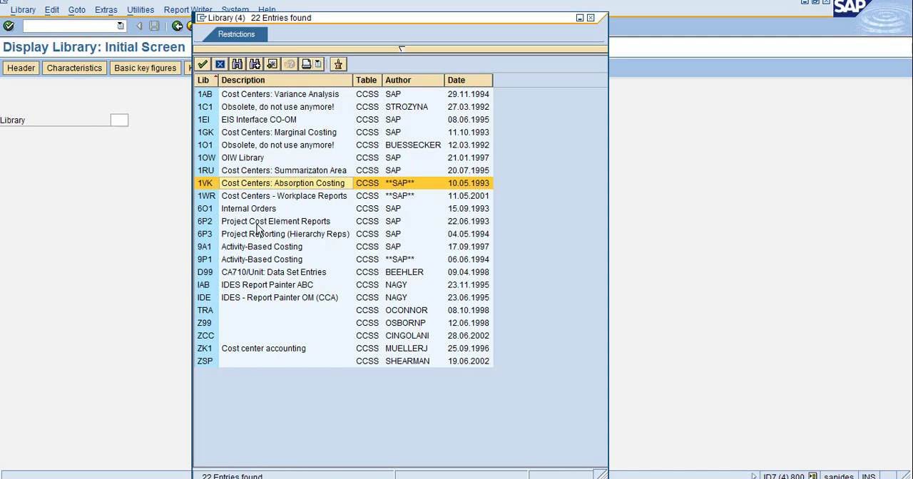
click(249, 209)
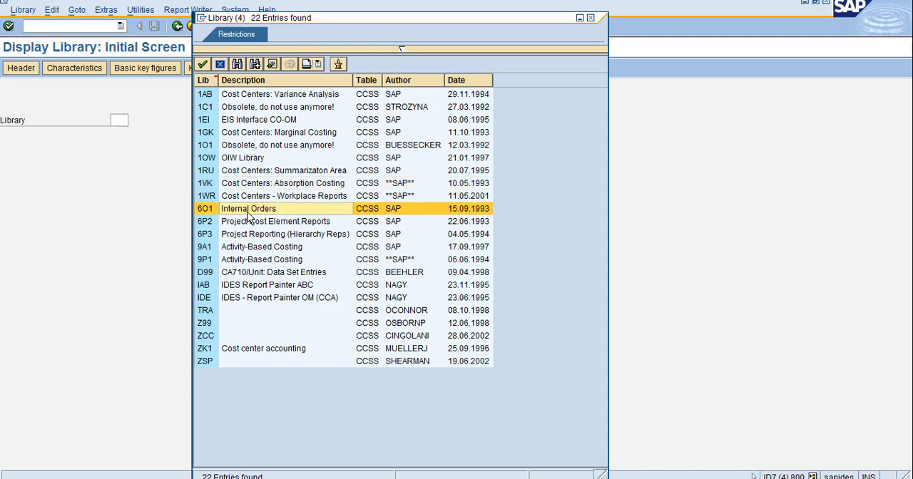
click(283, 182)
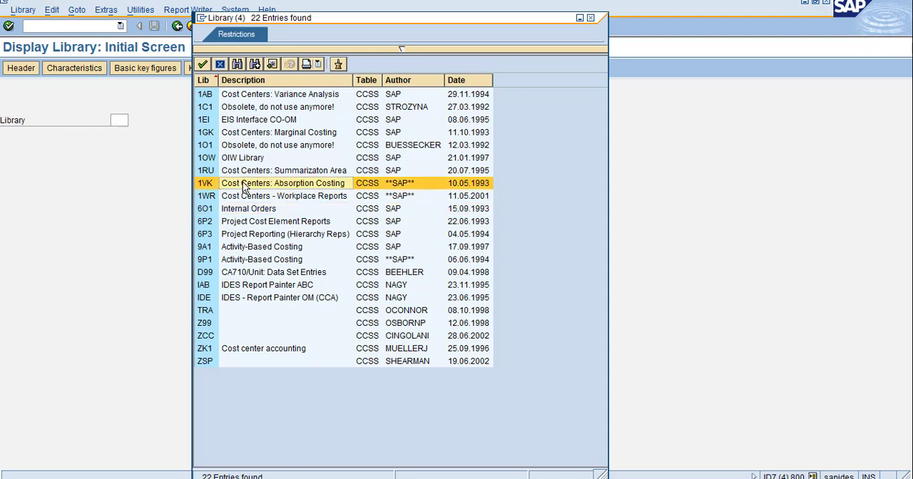
mouse_move(240, 214)
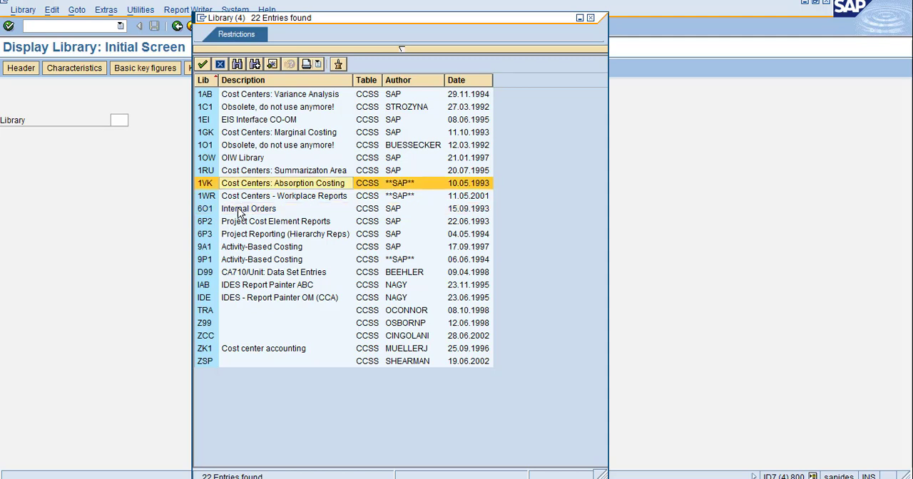
click(205, 17)
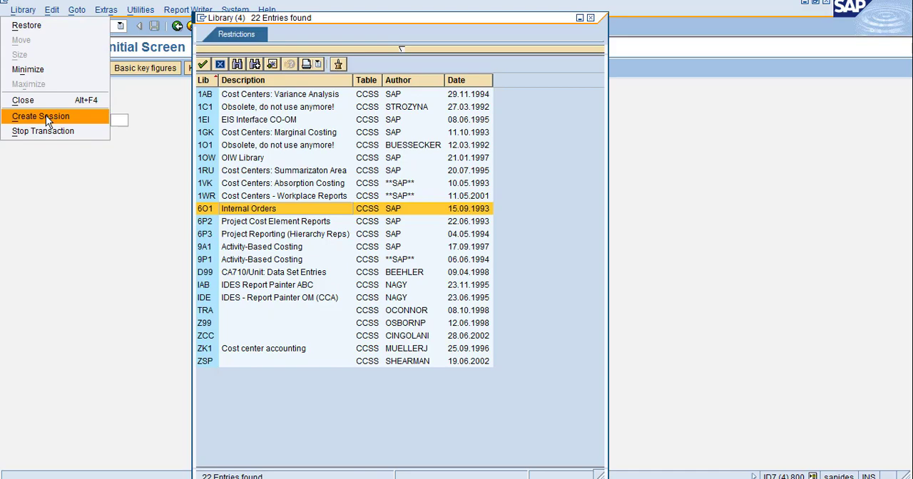
Display library 6O1's header in a new session, then return to the first session
click(41, 116)
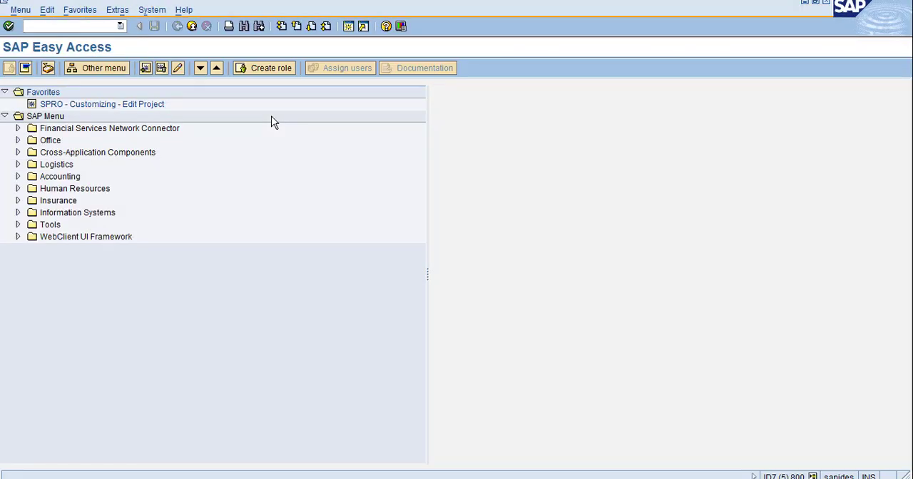
text(gr)
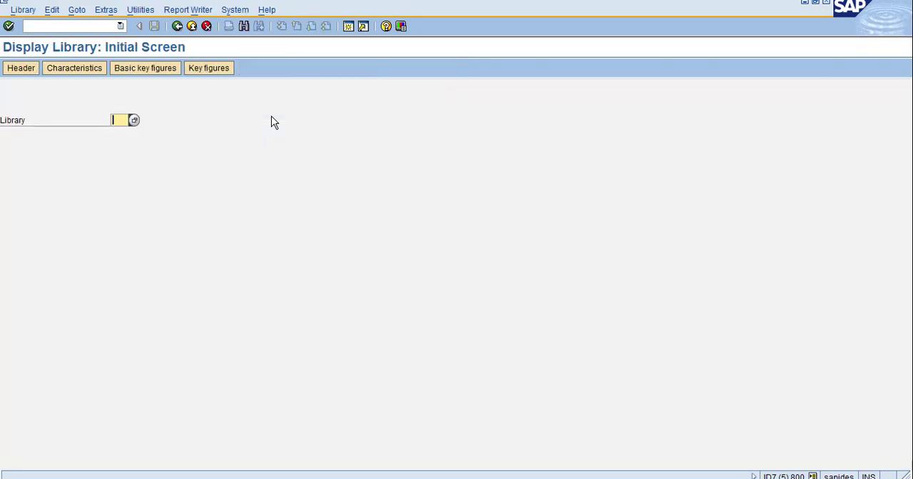
text(6o)
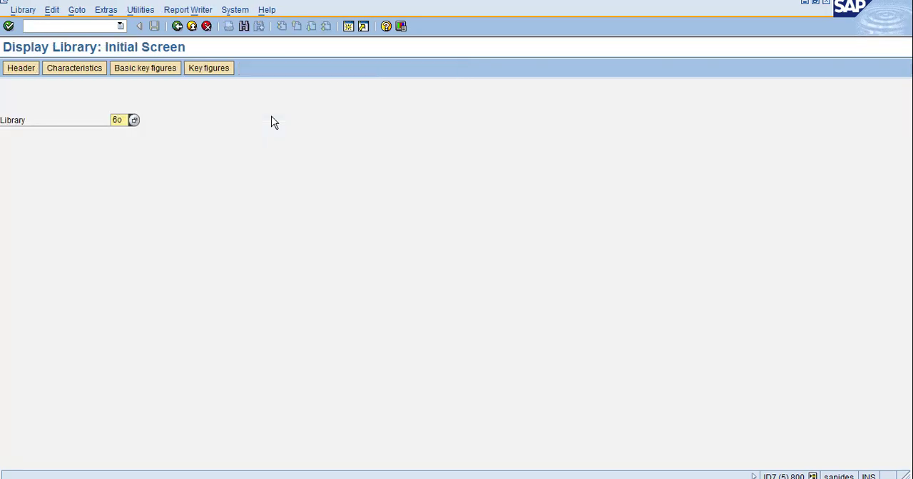
text(1)
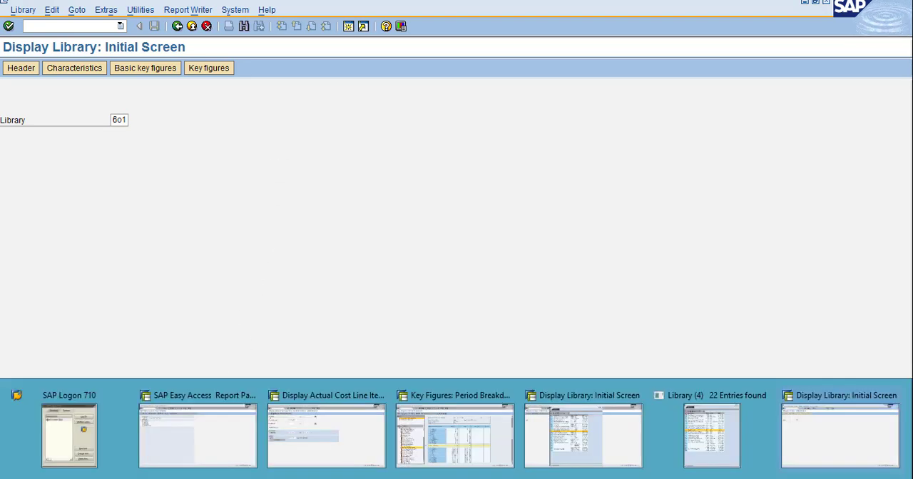
click(20, 68)
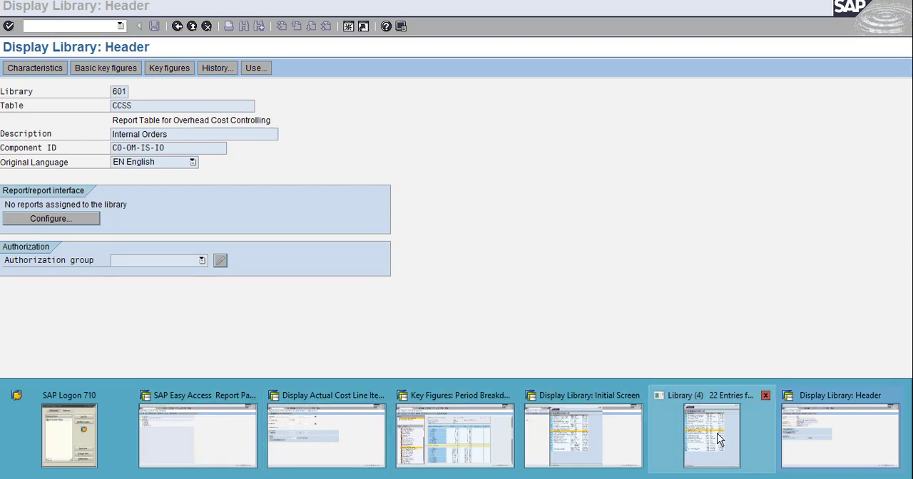
click(710, 435)
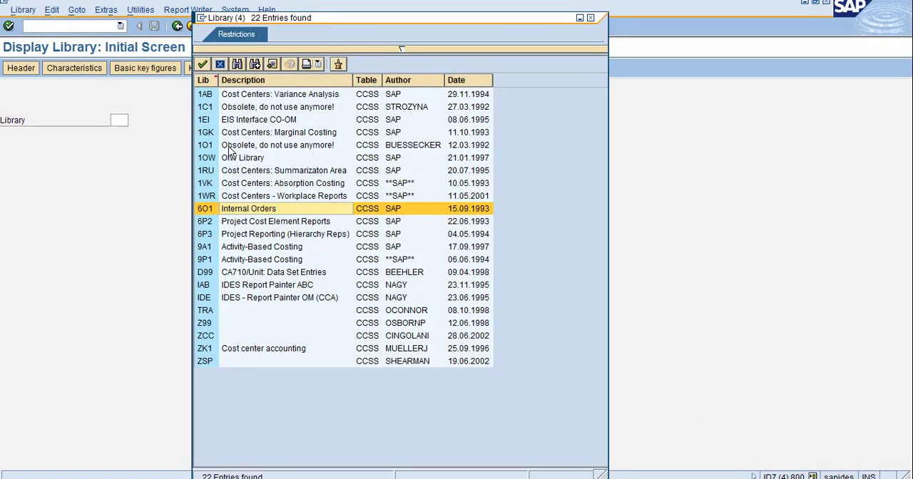
Choose 1VK from the list and display its header (Cost Centers: Absorption Costing, CCSS)
double_click(205, 182)
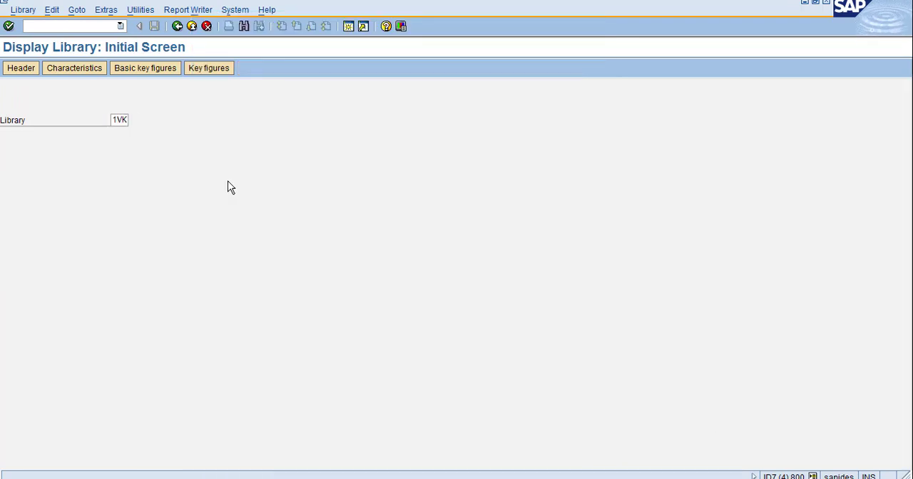
click(21, 67)
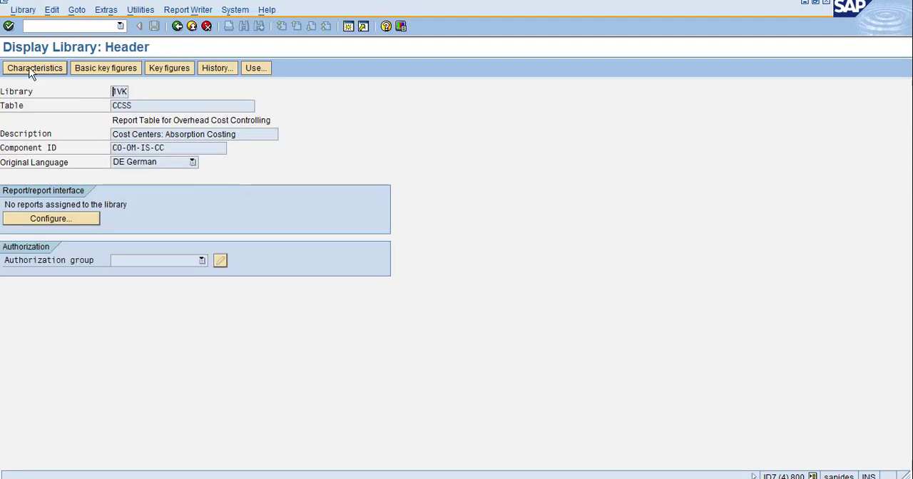
mouse_move(102, 108)
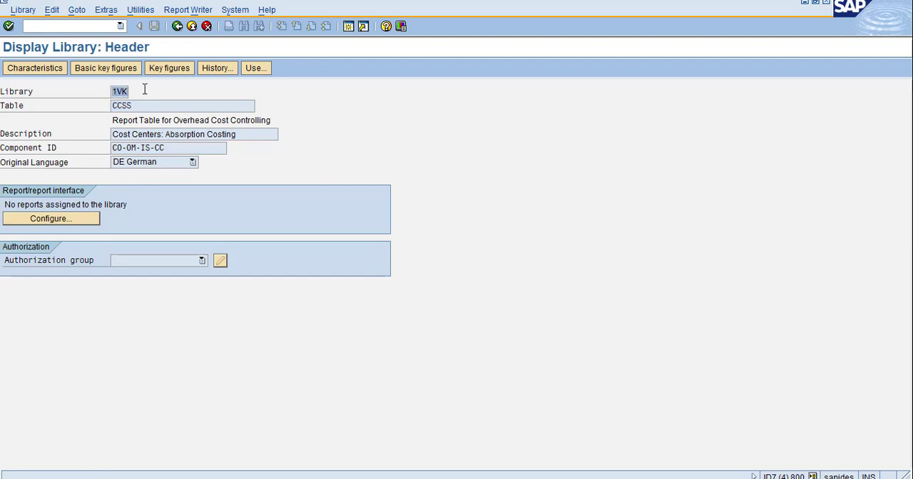
mouse_move(35, 68)
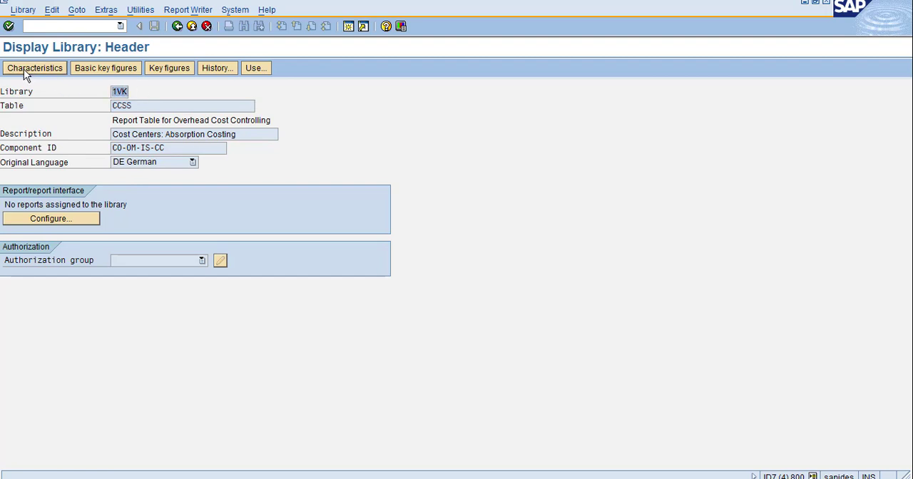
mouse_move(105, 68)
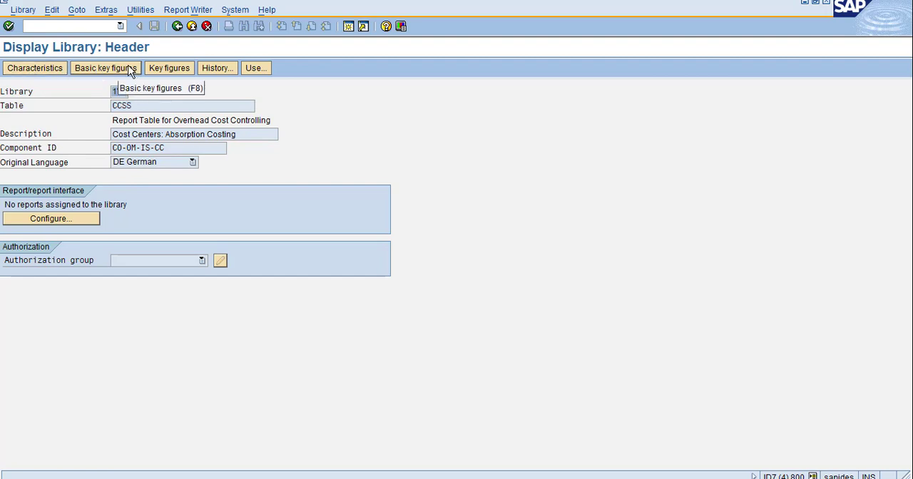
mouse_move(209, 86)
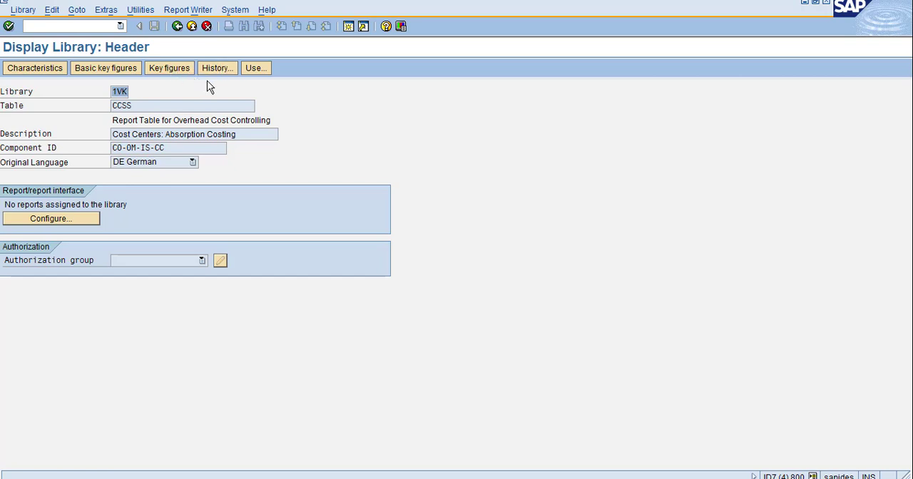
mouse_move(254, 68)
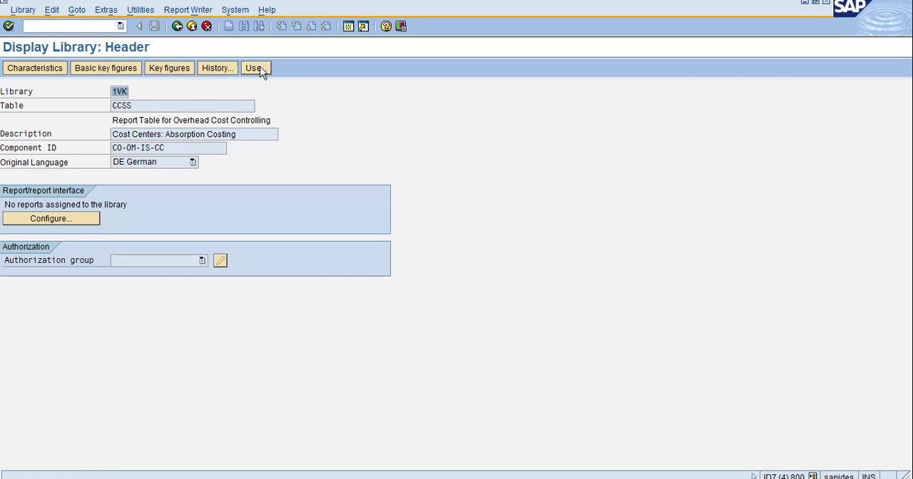
mouse_move(254, 68)
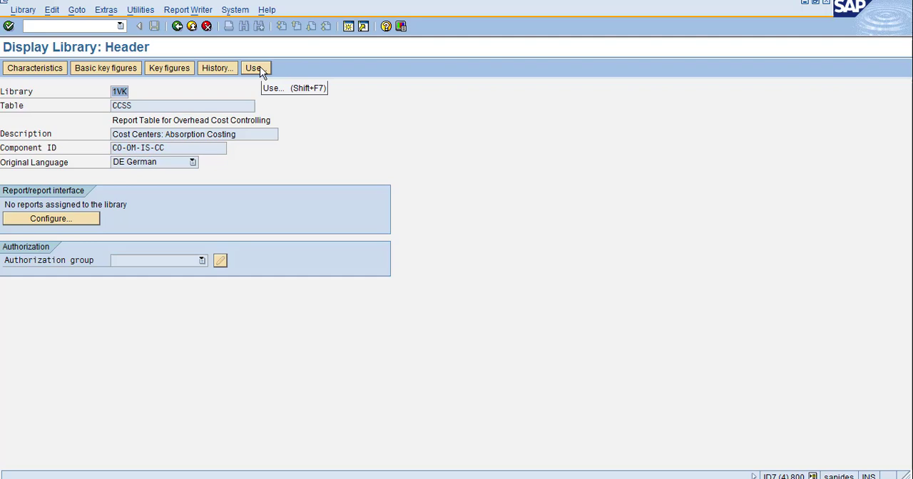
mouse_move(34, 71)
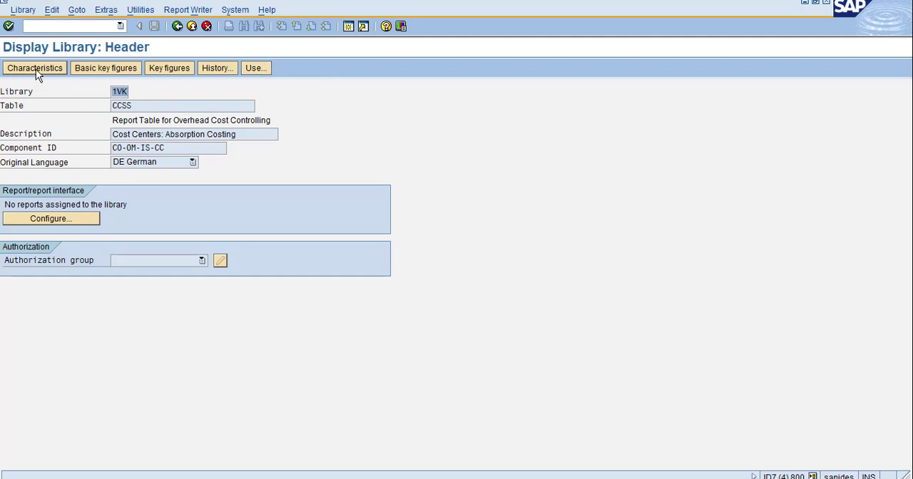
Show 1VK's characteristics list and scroll it alongside 6O1's list
click(34, 67)
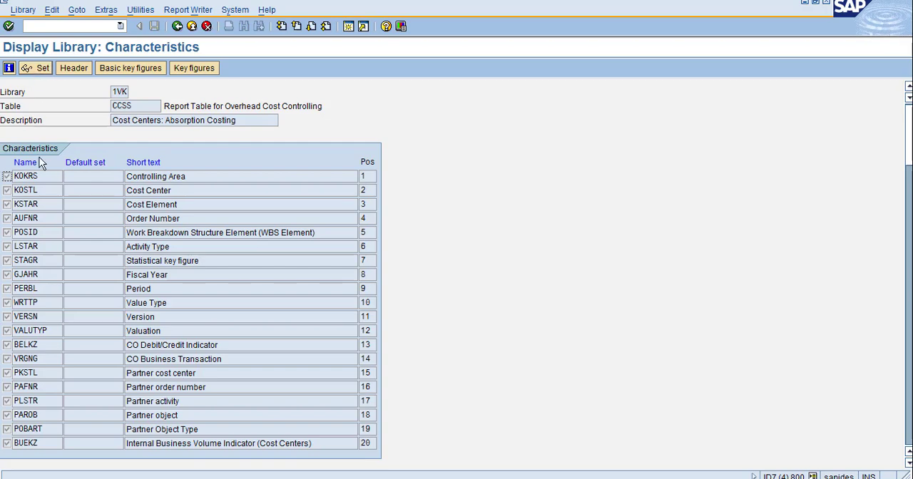
mouse_move(41, 163)
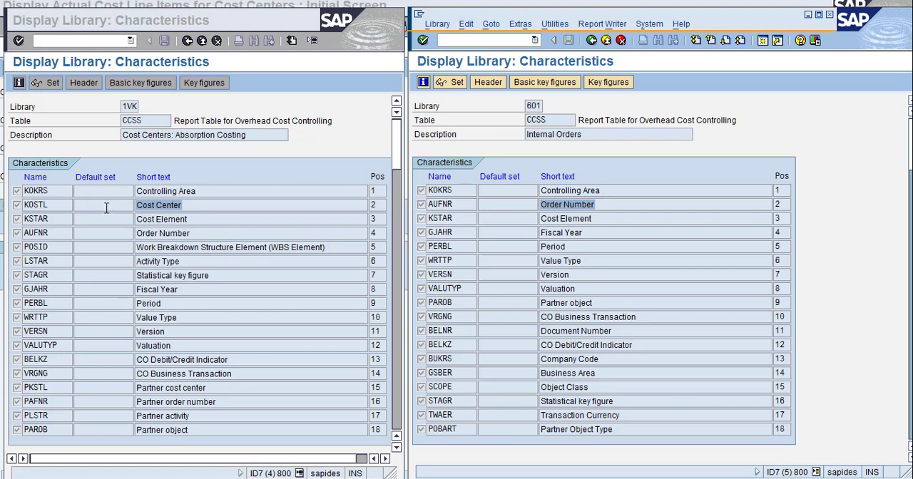
mouse_move(611, 188)
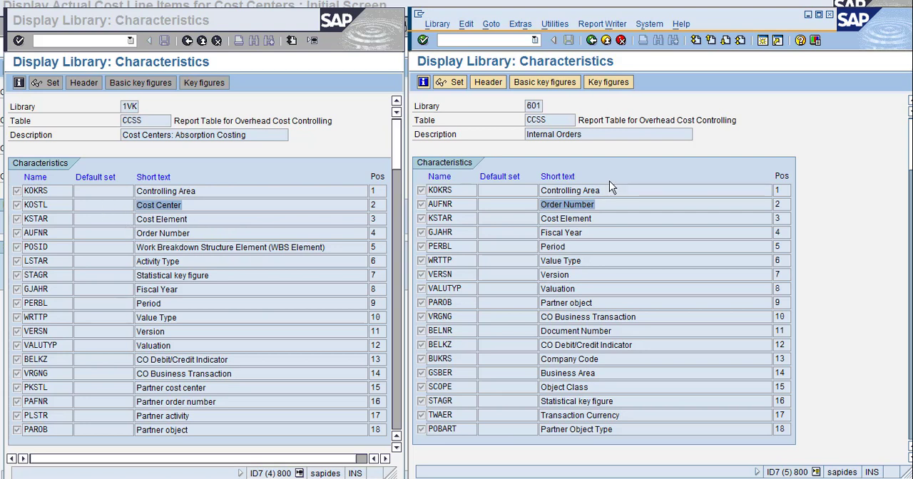
mouse_move(423, 230)
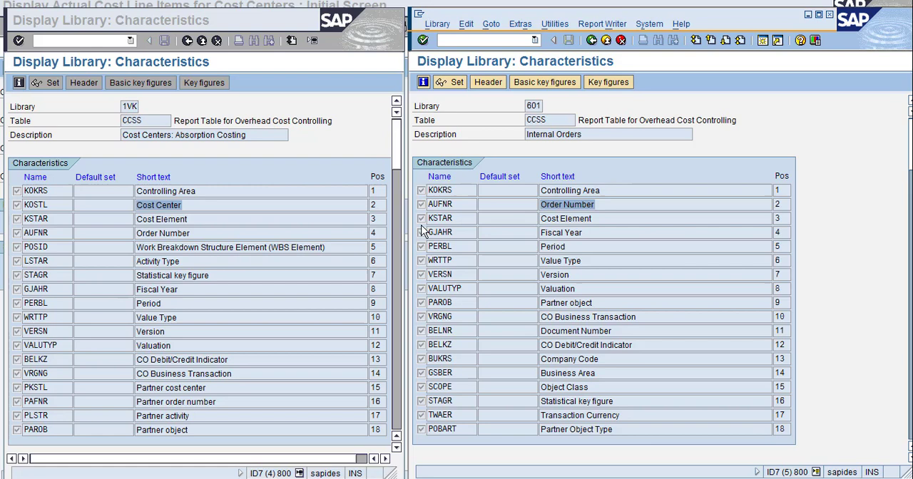
mouse_move(424, 388)
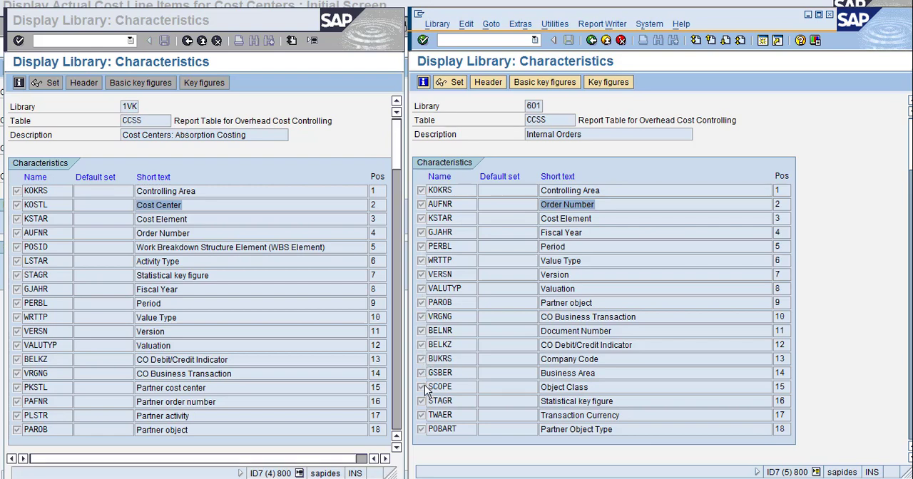
mouse_move(523, 166)
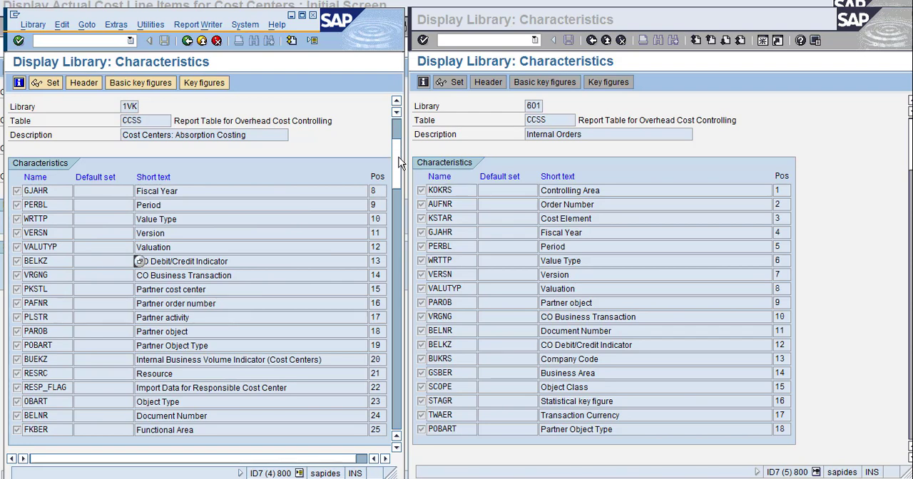
scroll(down, 3)
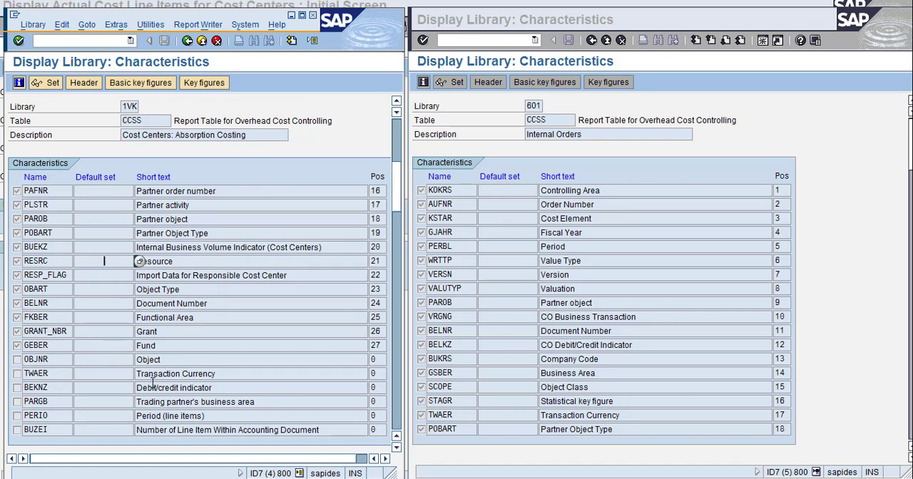
mouse_move(256, 20)
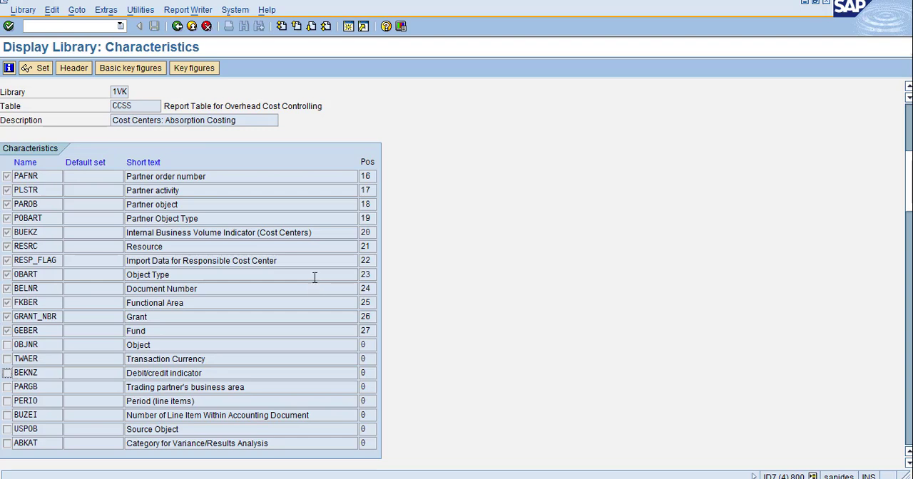
mouse_move(145, 79)
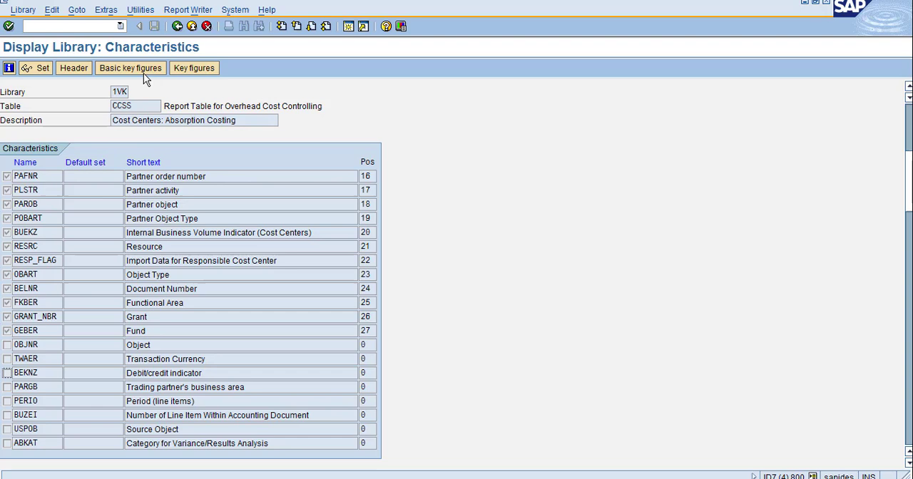
Review 1VK's basic key figures and key figures lists, ending on key figures
click(130, 67)
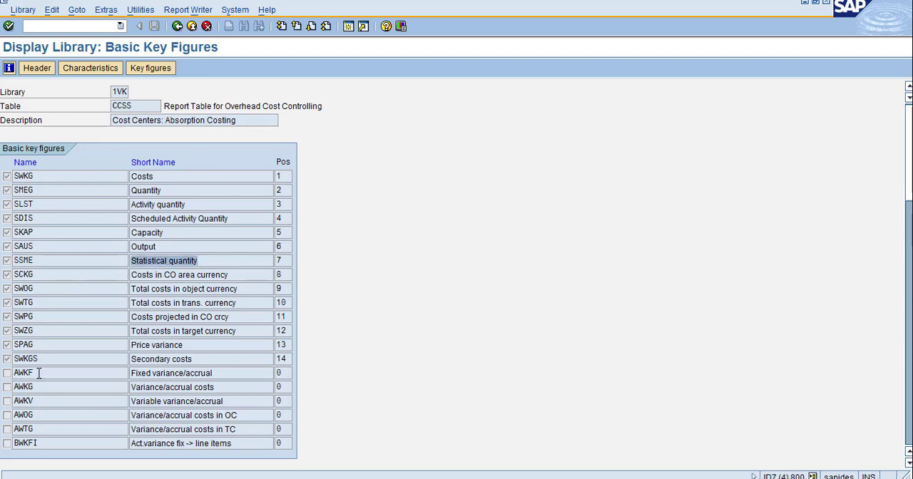
mouse_move(103, 216)
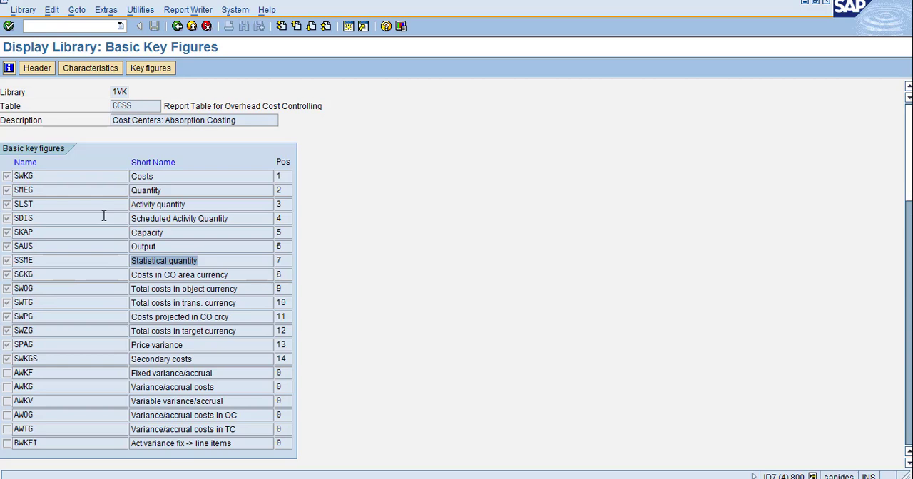
click(150, 68)
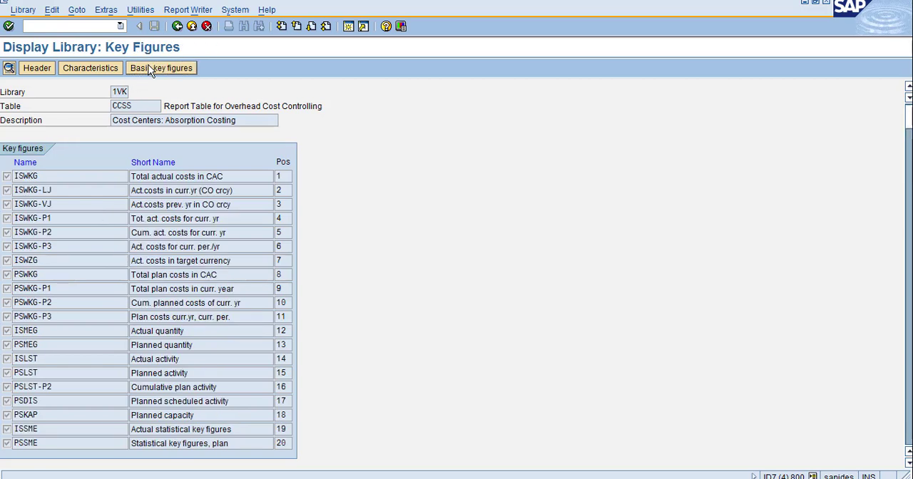
mouse_move(102, 125)
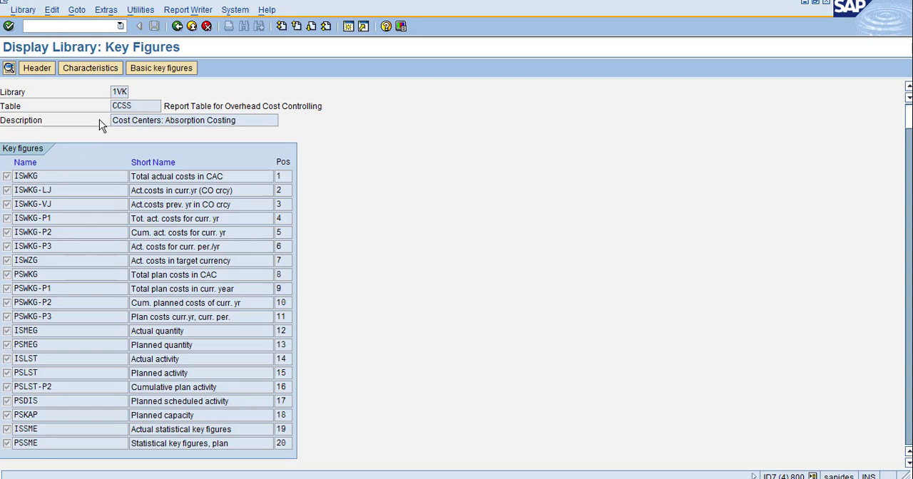
click(161, 68)
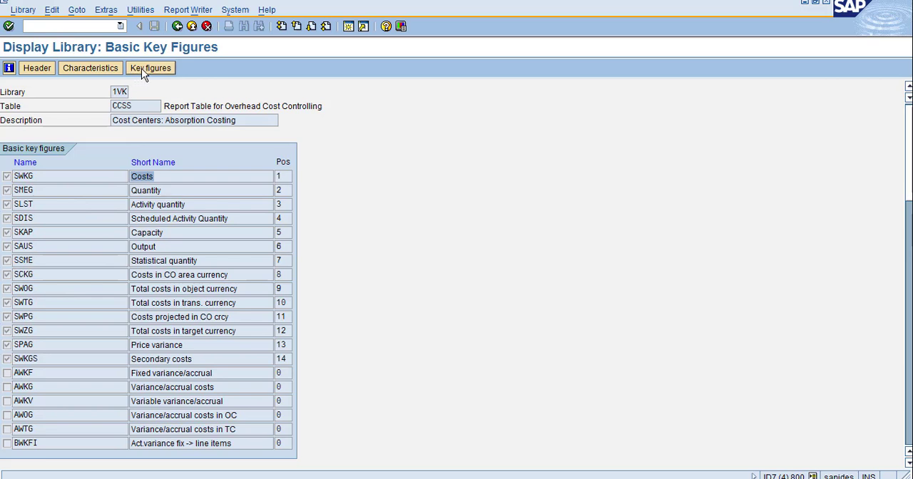
click(151, 68)
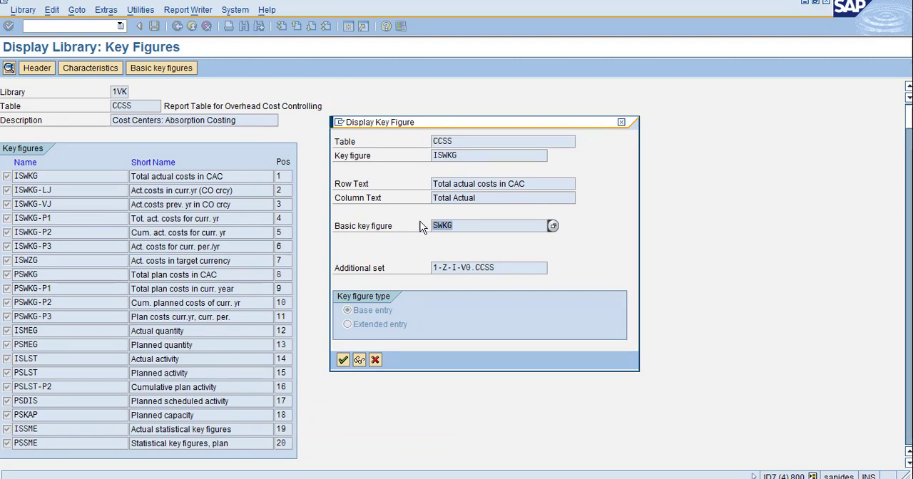
mouse_move(469, 292)
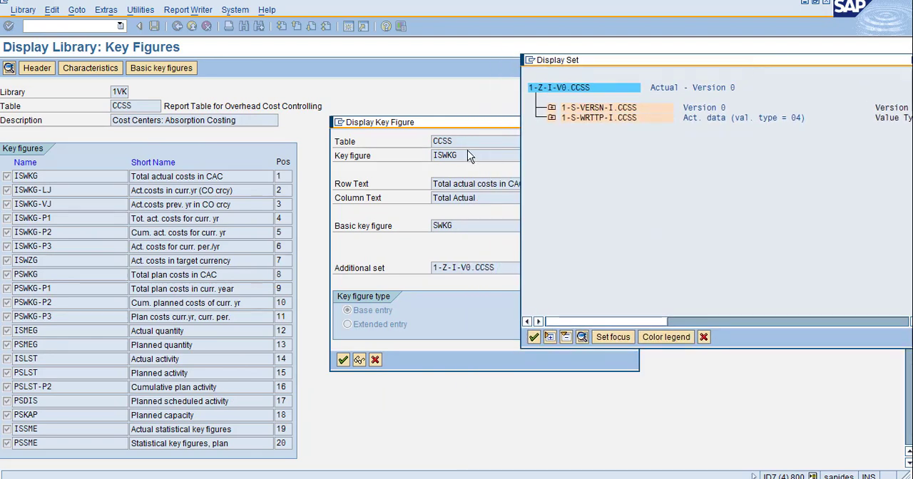
Expand set 1-Z-I-V0.CCSS to show Version 0 and actual value type 04
click(551, 117)
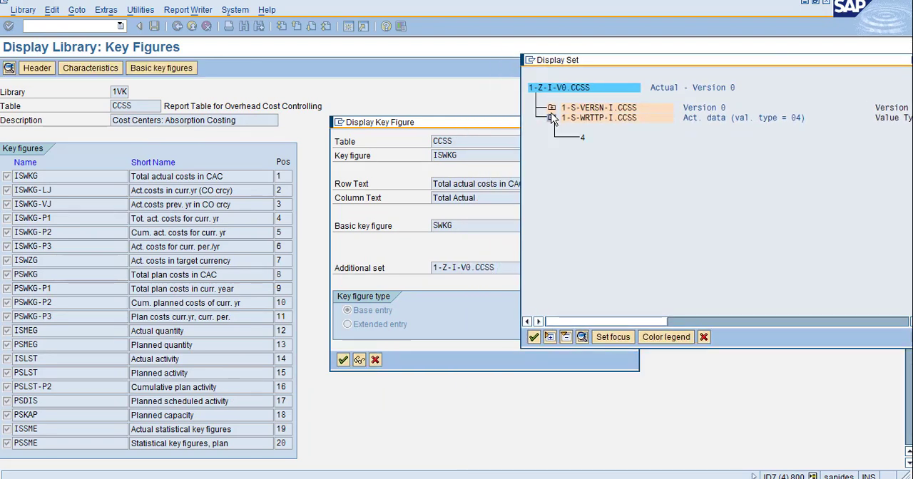
click(551, 108)
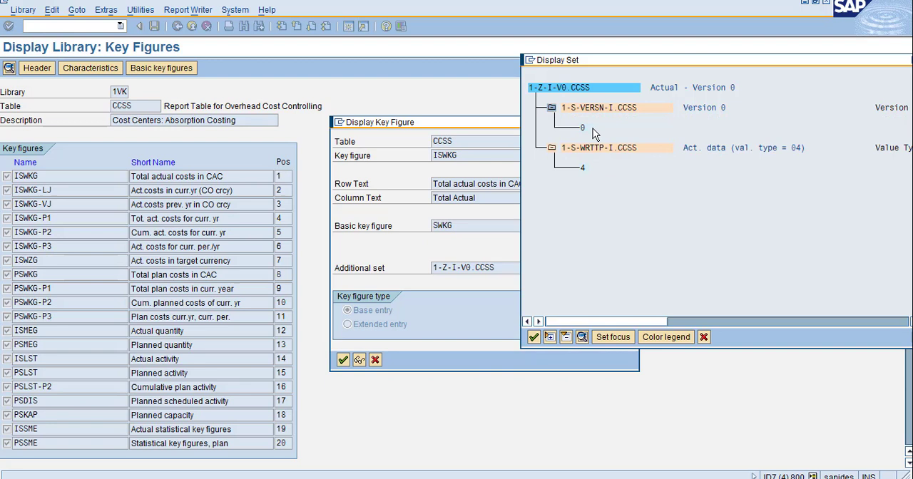
mouse_move(714, 115)
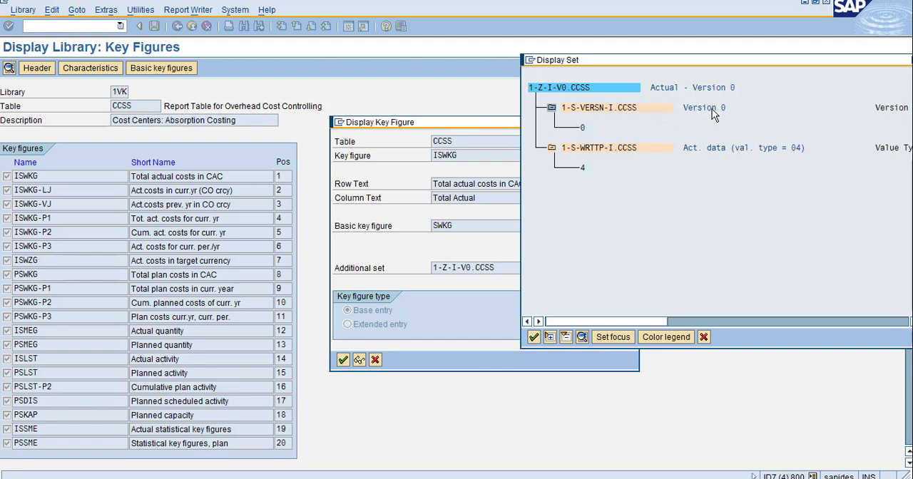
mouse_move(627, 63)
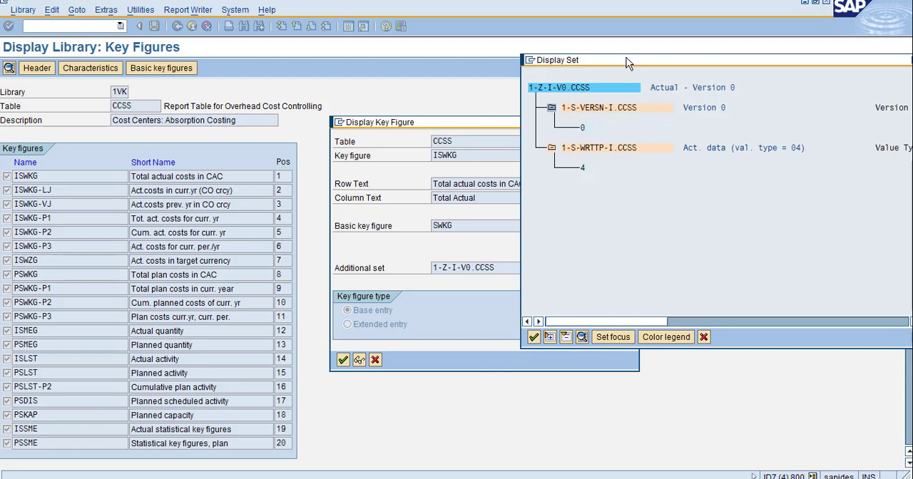
drag(627, 60, 544, 71)
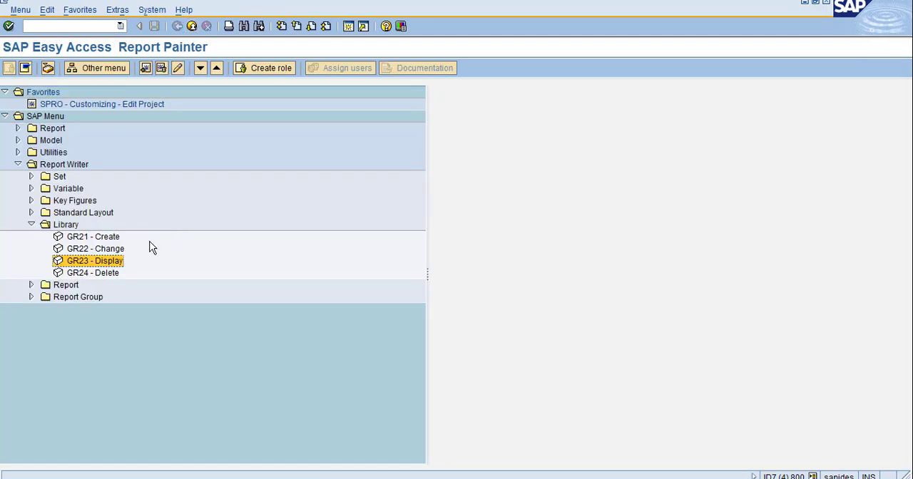
Create library ZDE on table CCSS via GR21, copying from 1VK, and reach its header
click(92, 236)
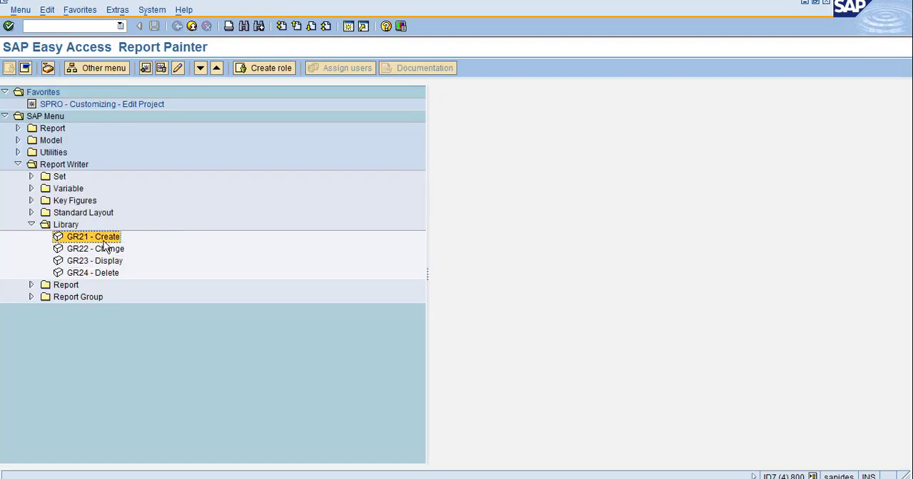
double_click(92, 236)
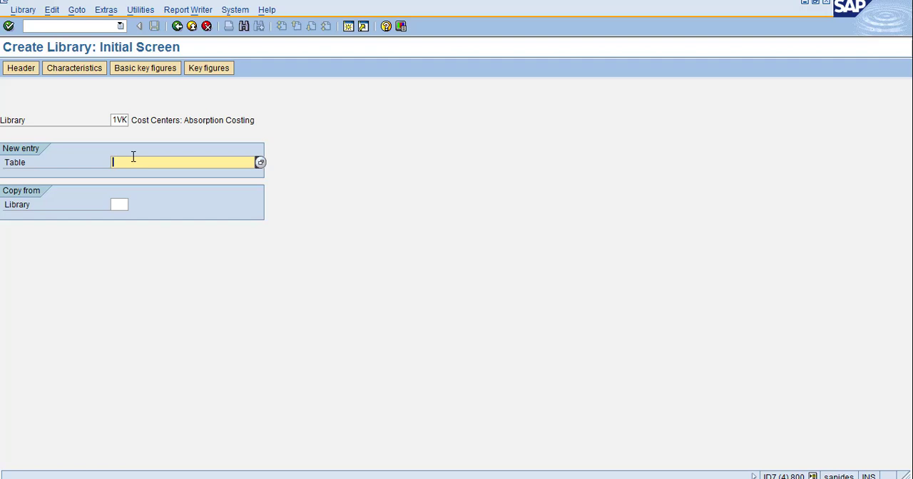
text(ccss)
click(119, 204)
text(1vk)
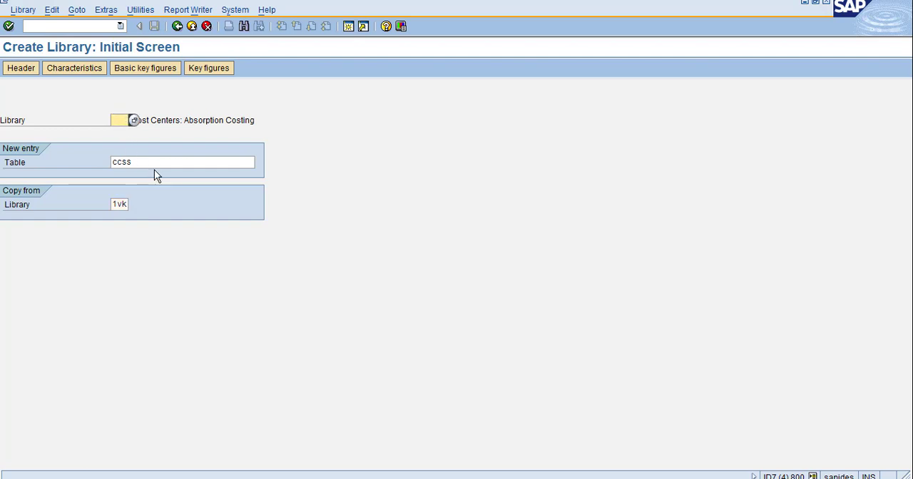
text(Z)
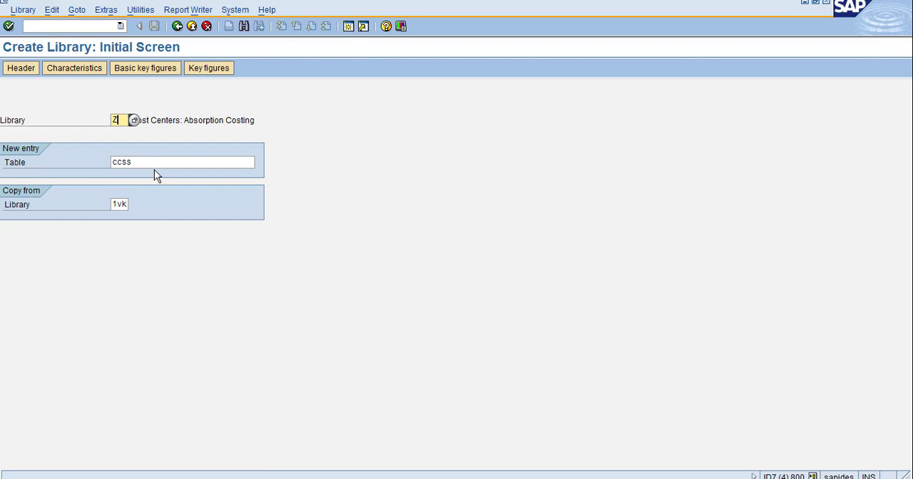
text(DE)
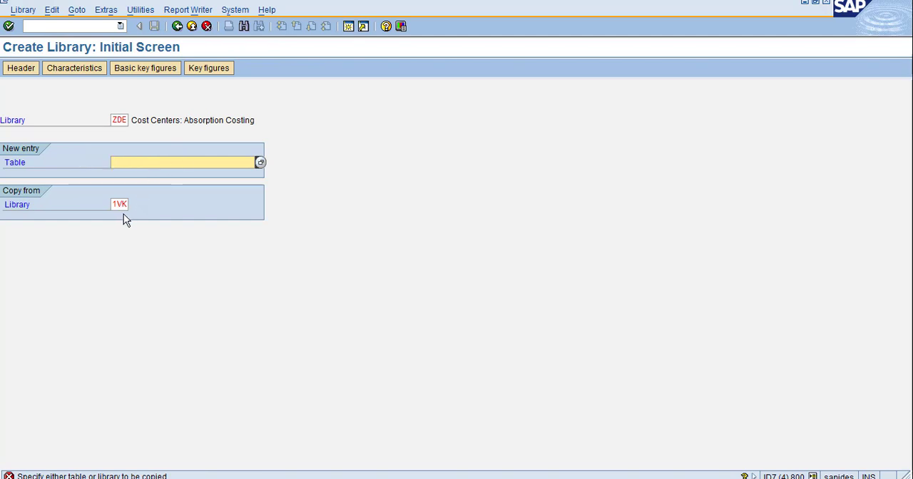
click(119, 203)
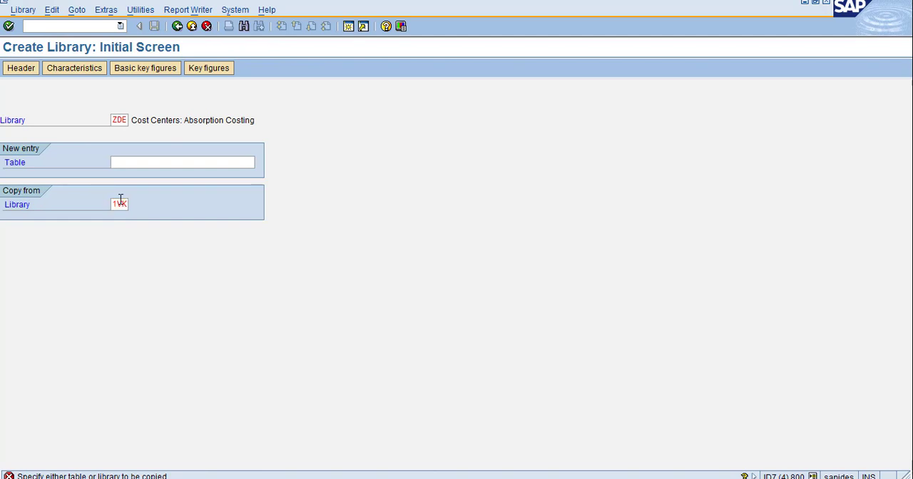
click(21, 68)
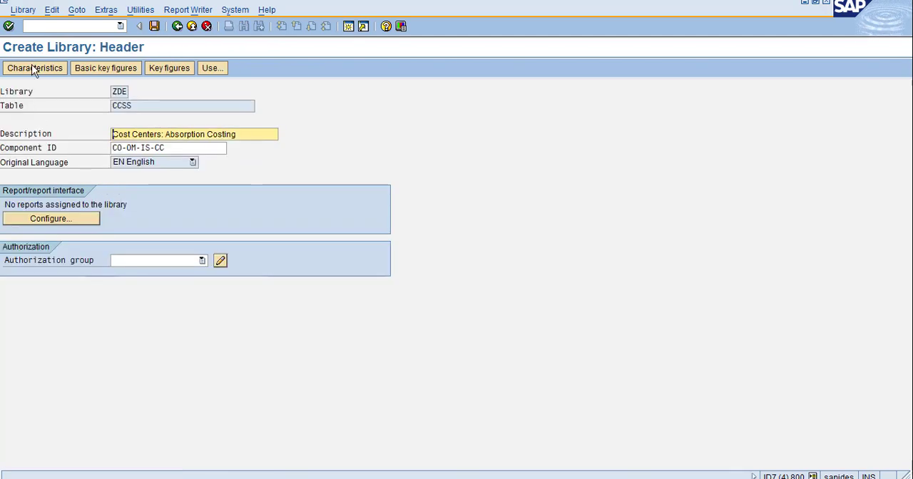
Tick characteristics TWAER and BEKNZ for ZDE and review its copied basic key figures
click(34, 68)
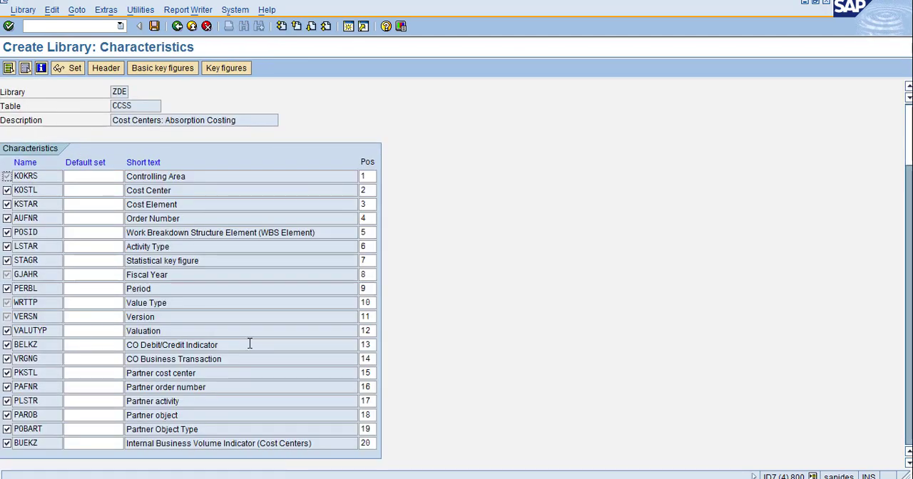
scroll(down, 3)
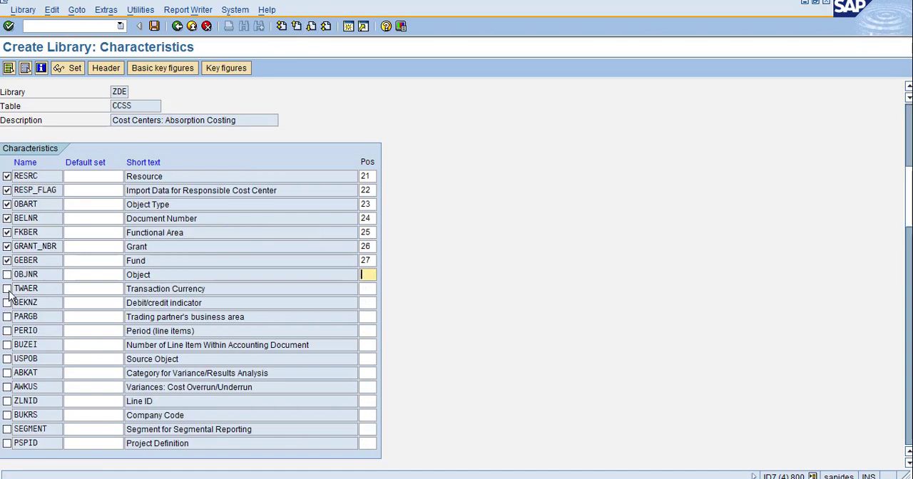
click(8, 288)
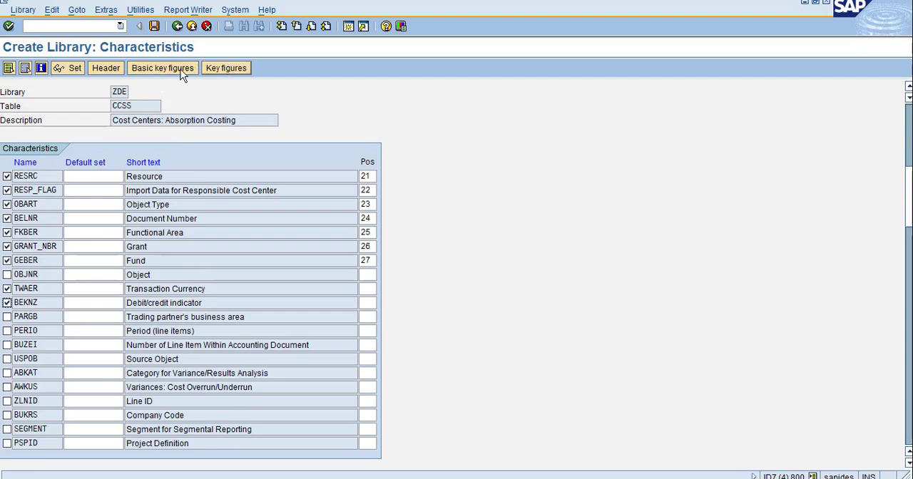
click(162, 67)
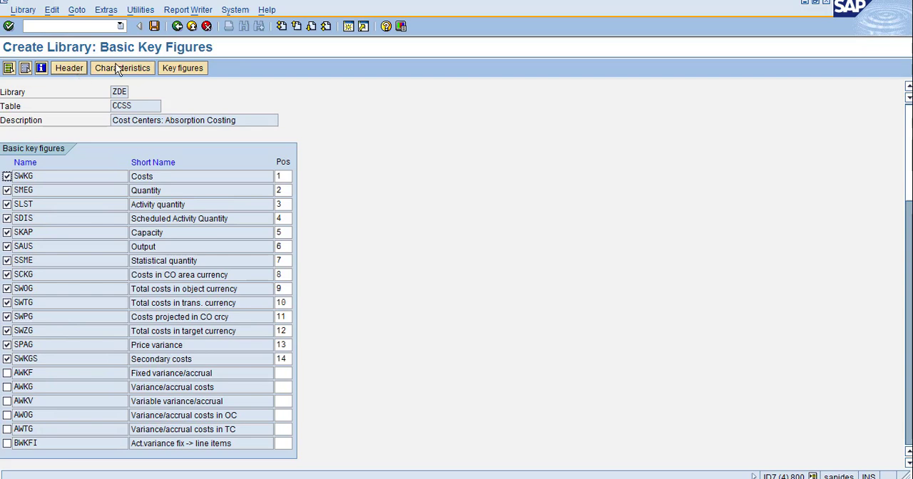
click(121, 68)
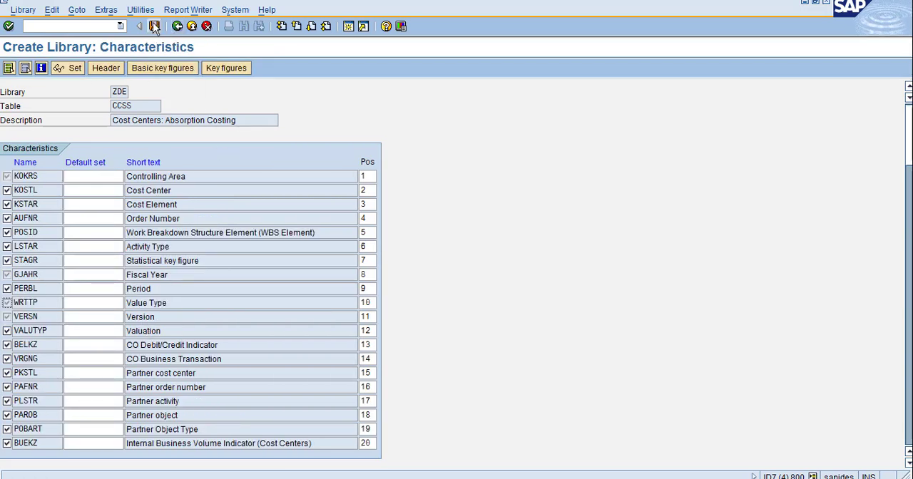
Save library ZDE and confirm the 'Library ZDE has been saved' message
click(154, 26)
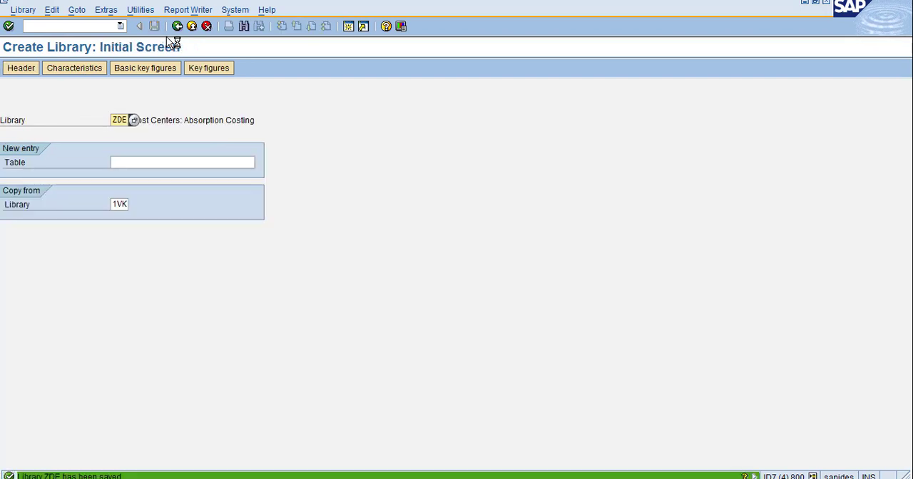
mouse_move(123, 181)
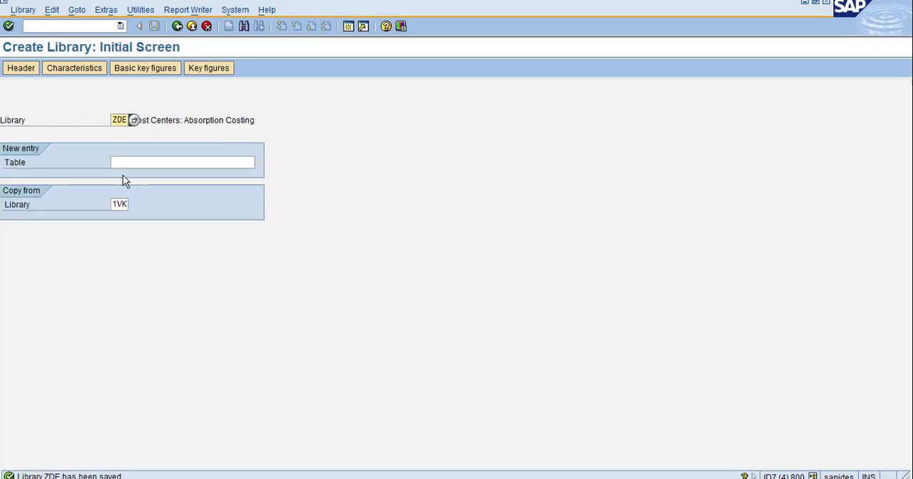
mouse_move(127, 191)
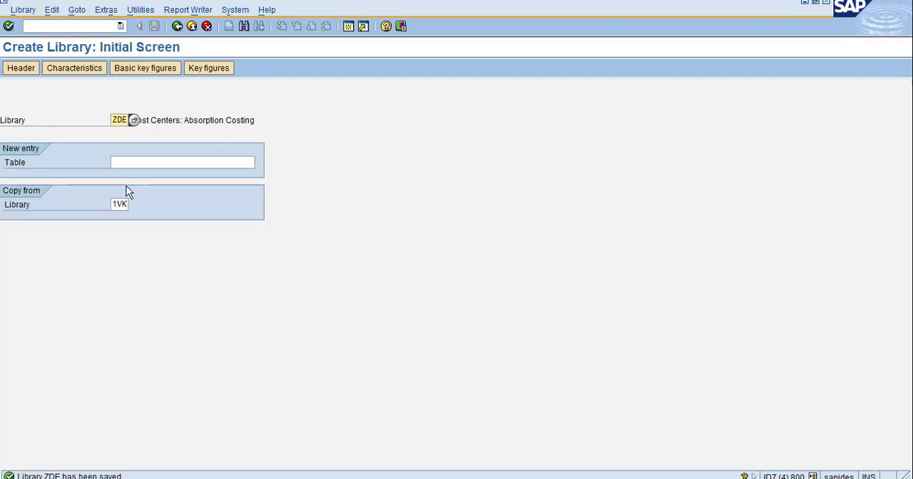
mouse_move(118, 137)
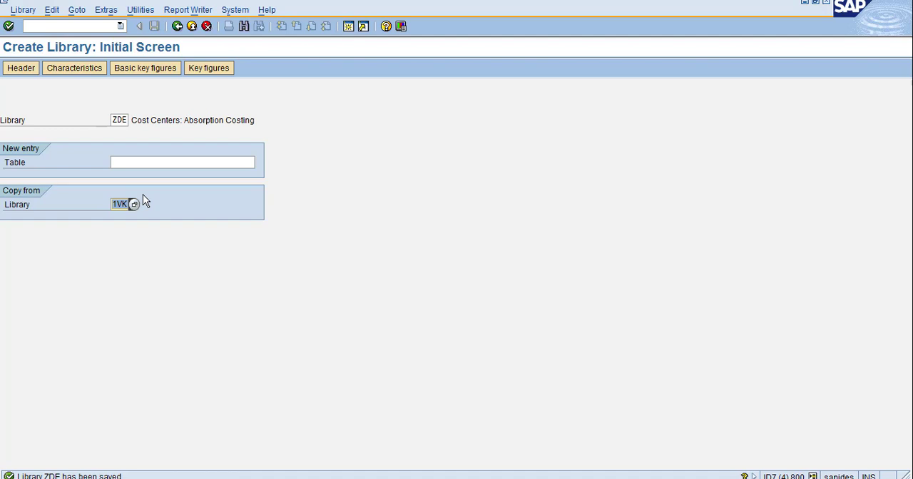
mouse_move(130, 179)
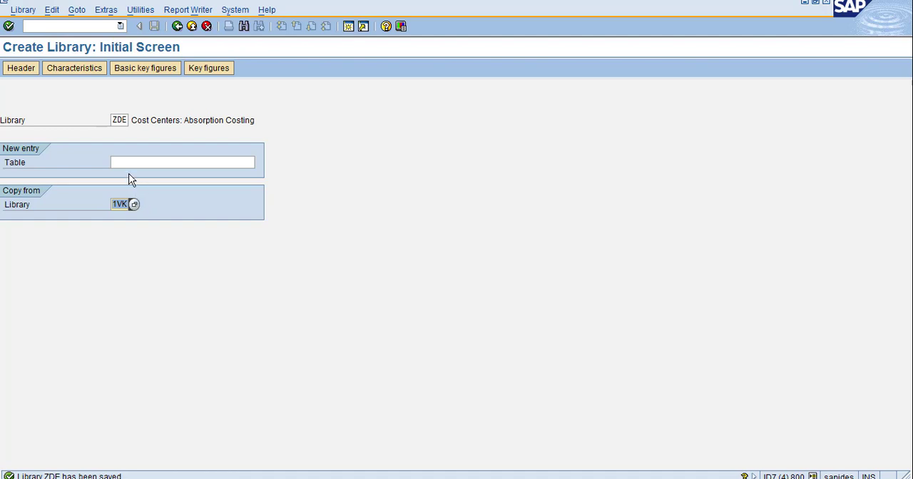